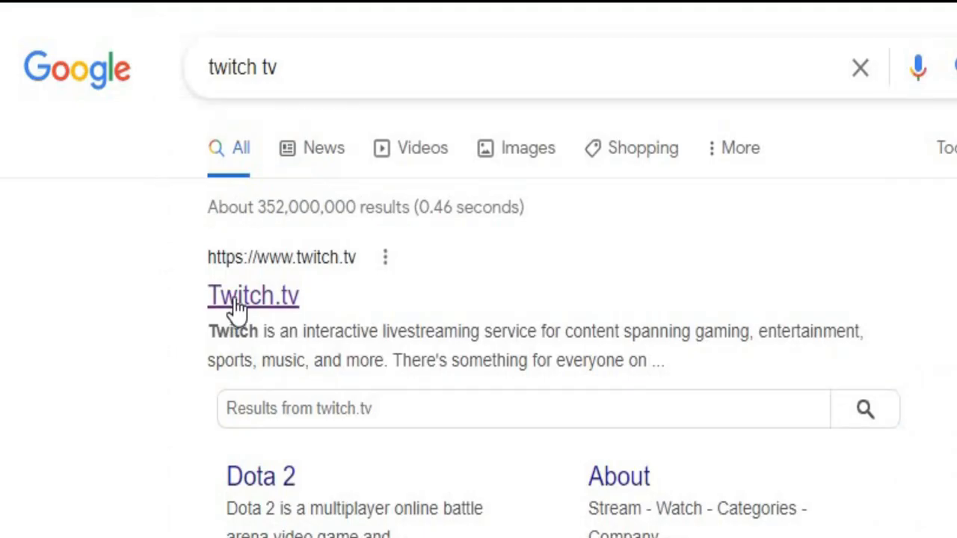
{"action": "mouse_move", "coordinate": [253, 295]}
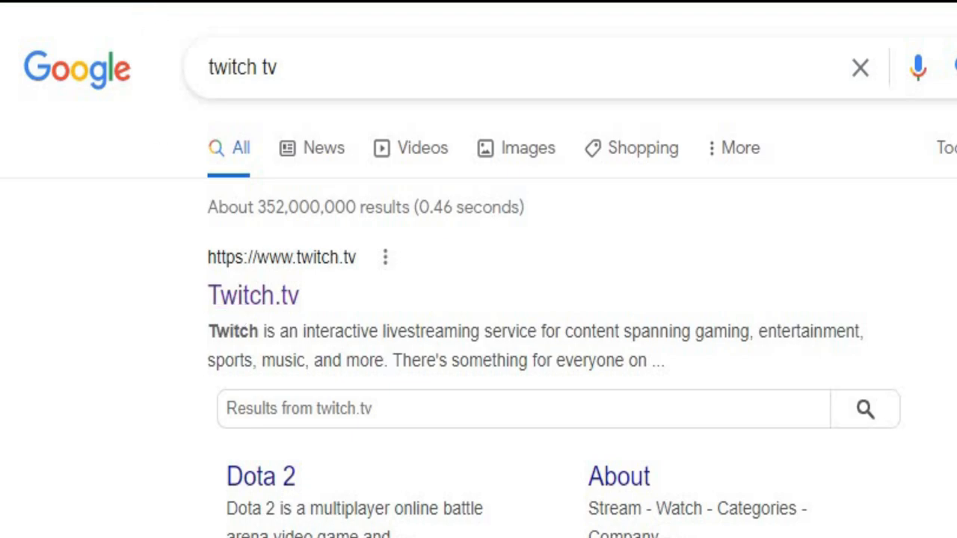
Open Twitch.tv from the Google results and scroll the live stream page and sidebar
{"action": "left_click", "coordinate": [253, 295]}
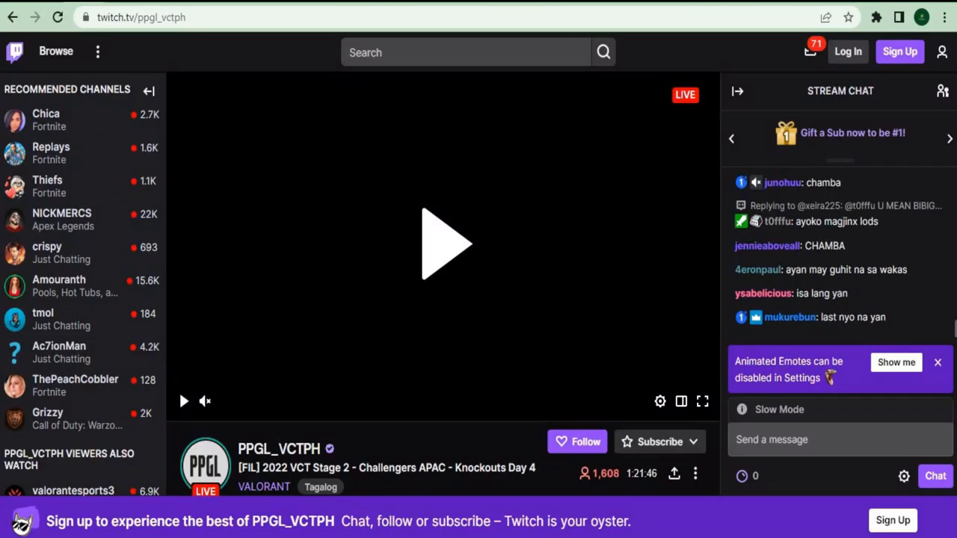
{"action": "mouse_move", "coordinate": [366, 270]}
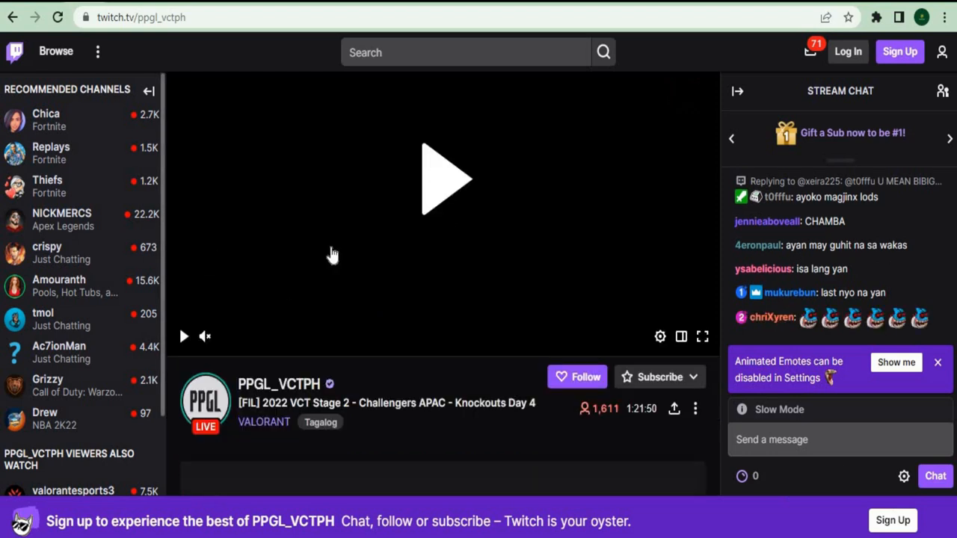
{"action": "scroll", "scroll_direction": "down", "scroll_amount": 3}
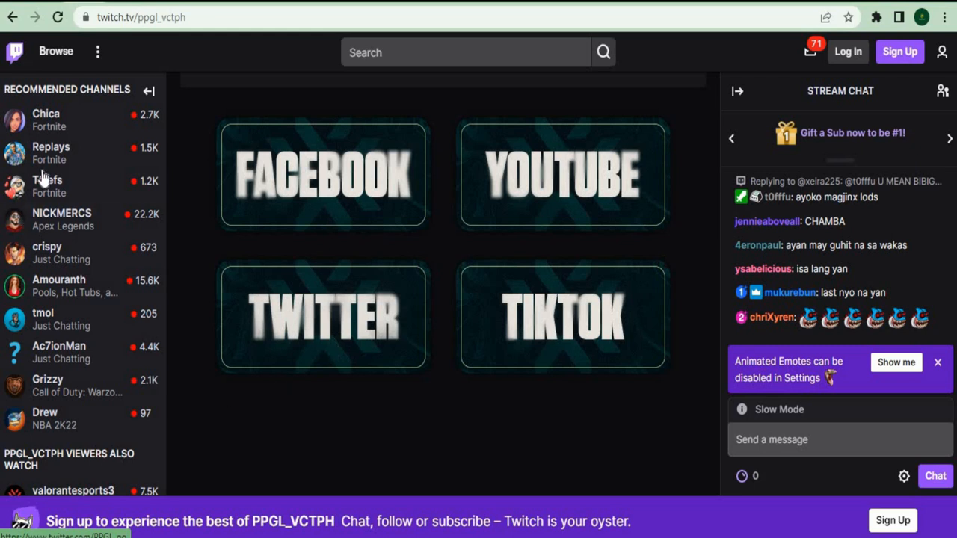
{"action": "scroll", "scroll_direction": "down", "scroll_amount": 3}
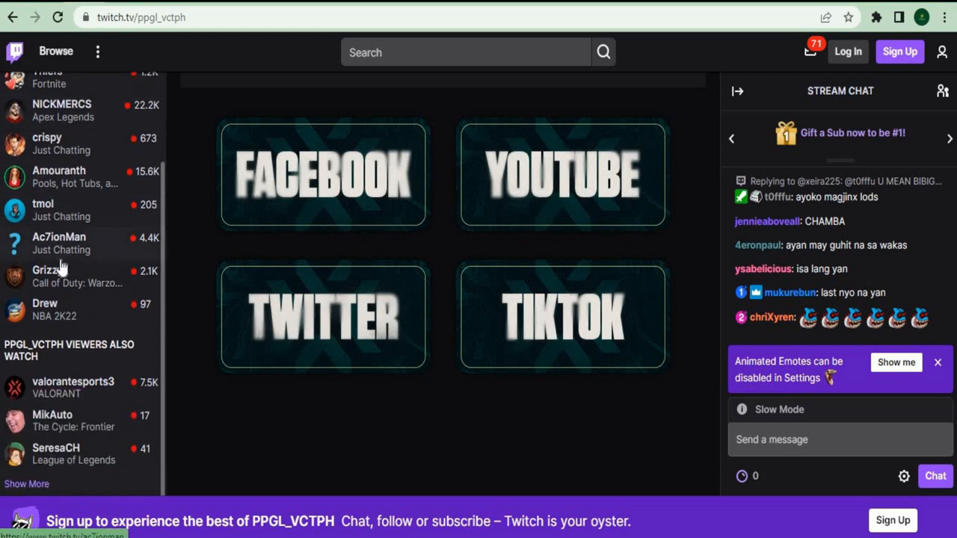
{"action": "scroll", "scroll_direction": "up", "scroll_amount": 3}
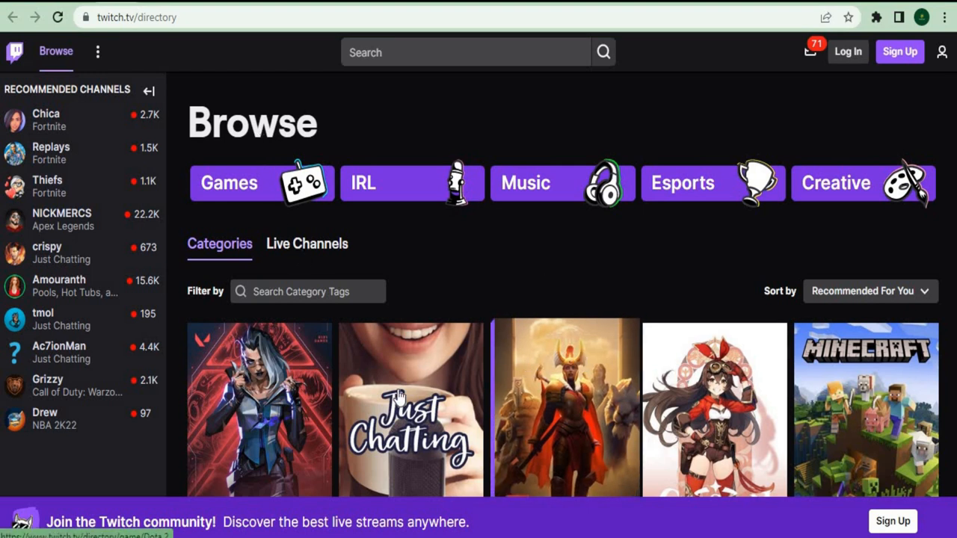
Scroll the Twitch Categories grid and open the Fortnite category
{"action": "scroll", "scroll_direction": "down", "scroll_amount": 3}
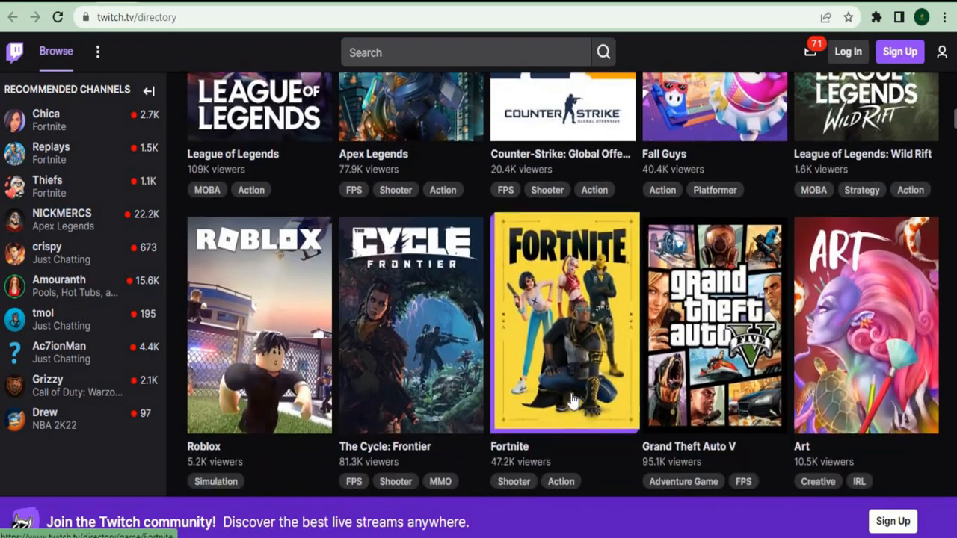
{"action": "scroll", "scroll_direction": "down", "scroll_amount": 3}
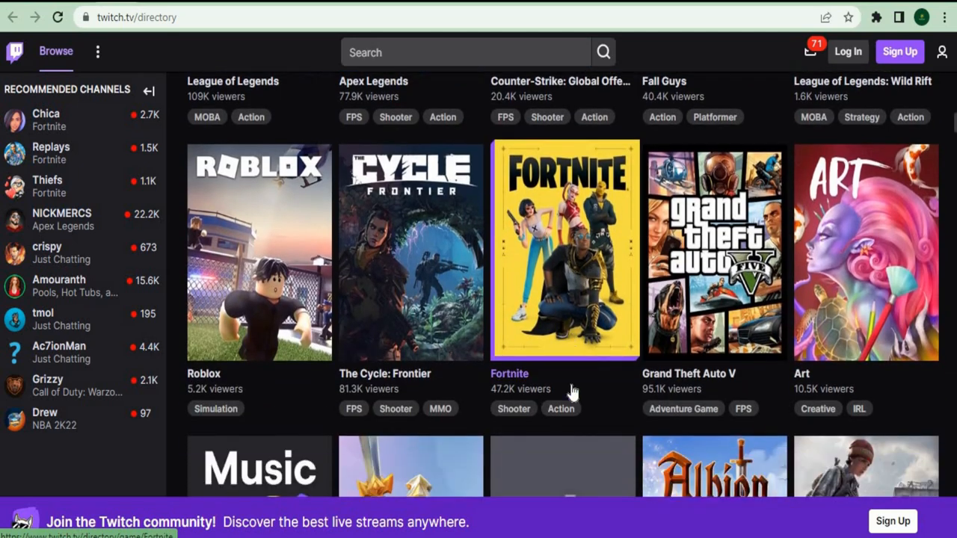
{"action": "scroll", "scroll_direction": "down", "scroll_amount": 3}
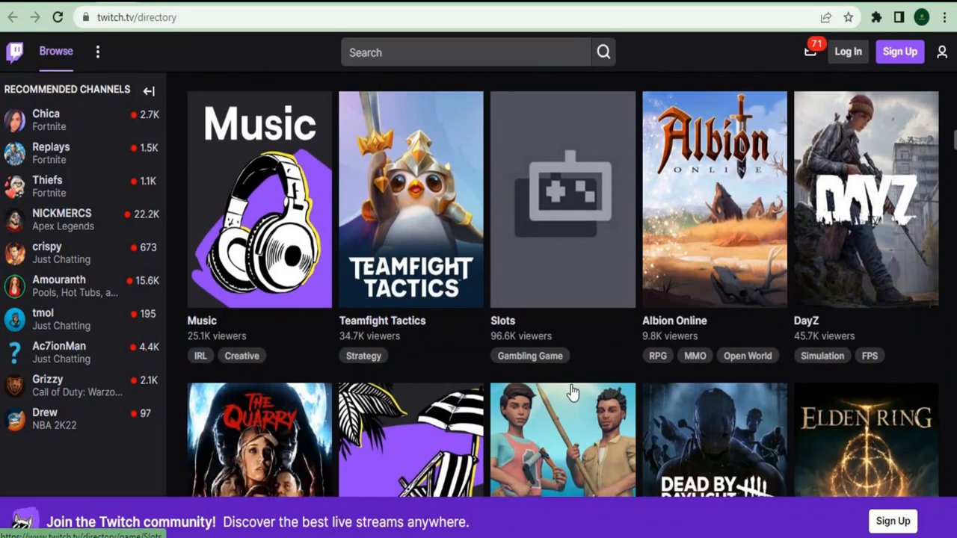
{"action": "scroll", "scroll_direction": "up", "scroll_amount": 3}
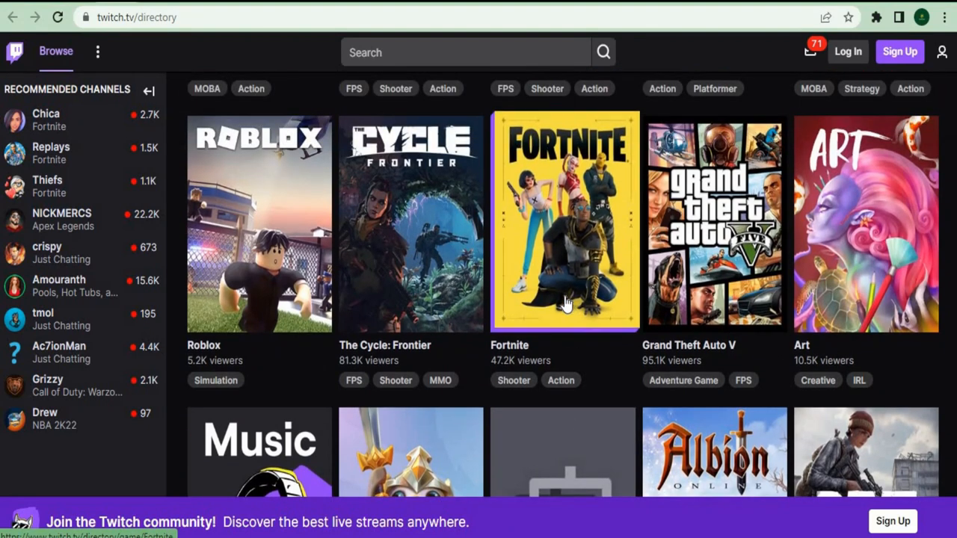
{"action": "mouse_move", "coordinate": [566, 299]}
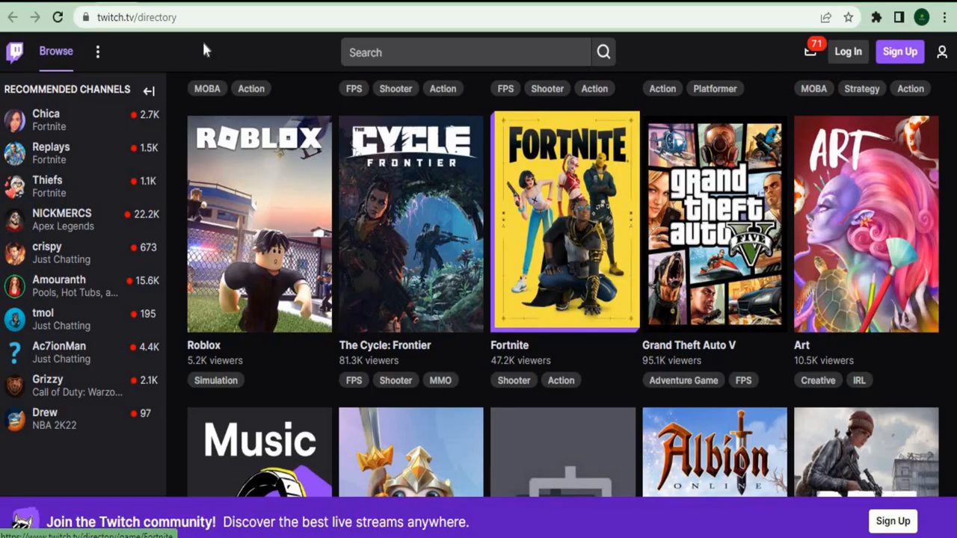
{"action": "left_click", "coordinate": [566, 223]}
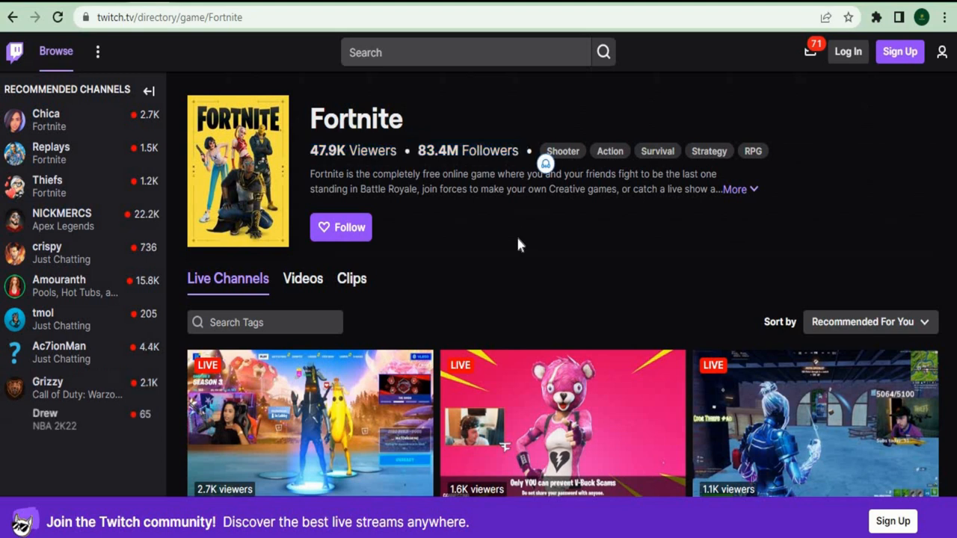
{"action": "scroll", "scroll_direction": "down", "scroll_amount": 3}
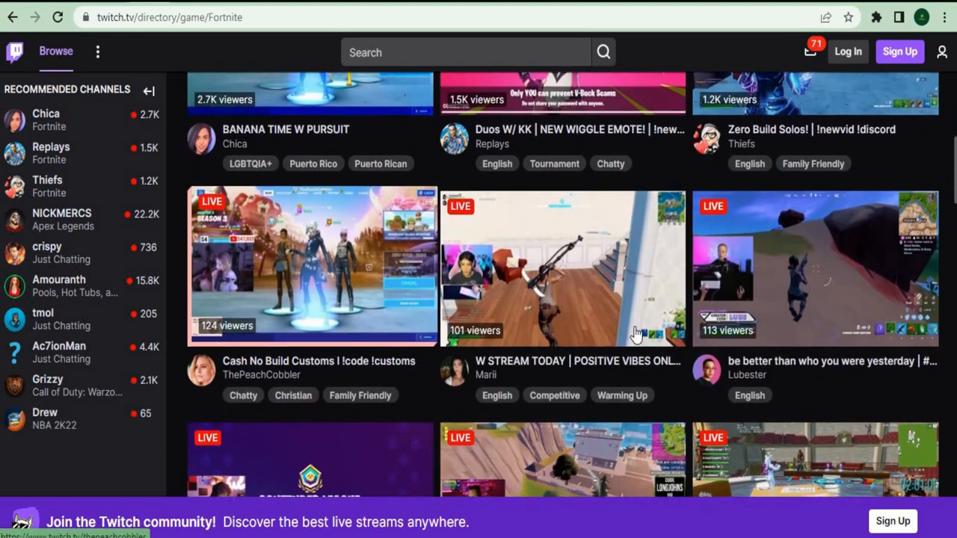
{"action": "scroll", "scroll_direction": "down", "scroll_amount": 3}
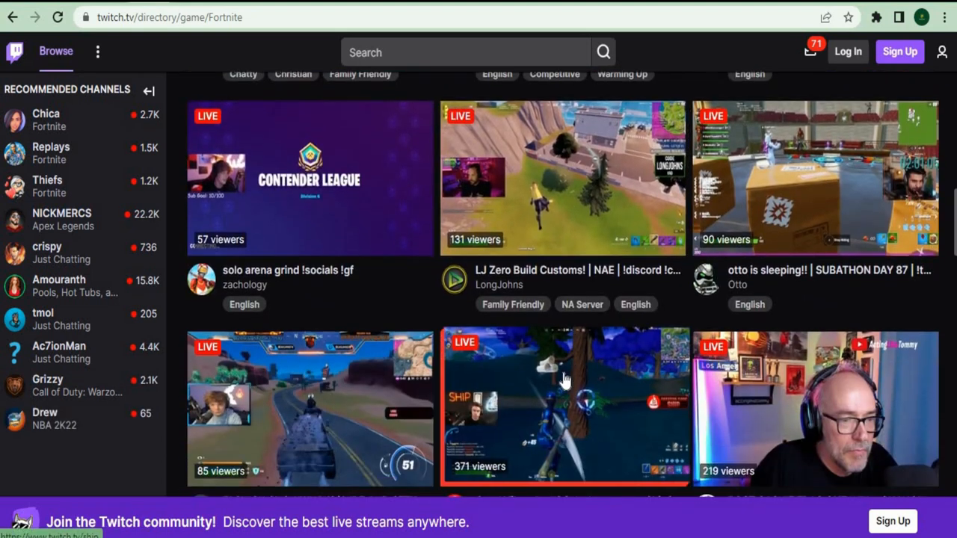
{"action": "scroll", "scroll_direction": "down", "scroll_amount": 3}
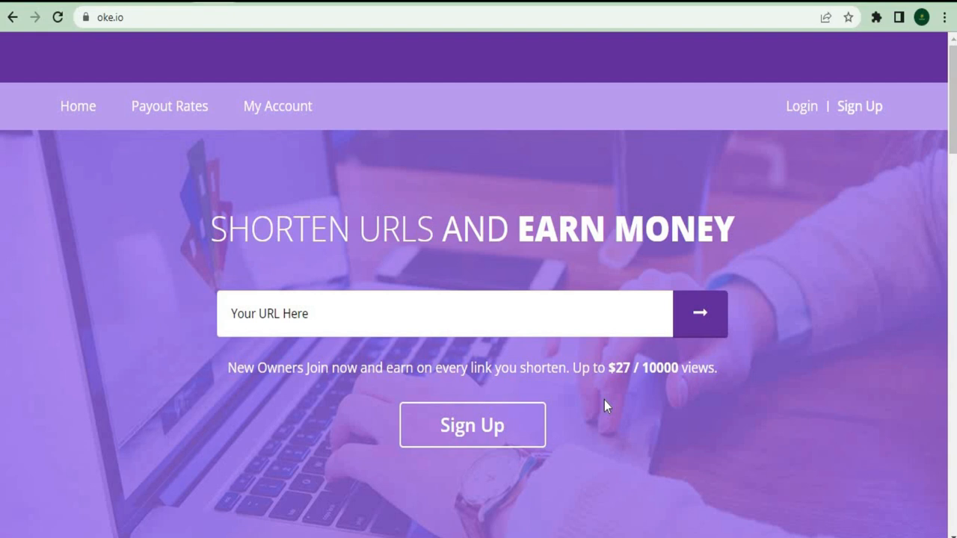
{"action": "mouse_move", "coordinate": [319, 174]}
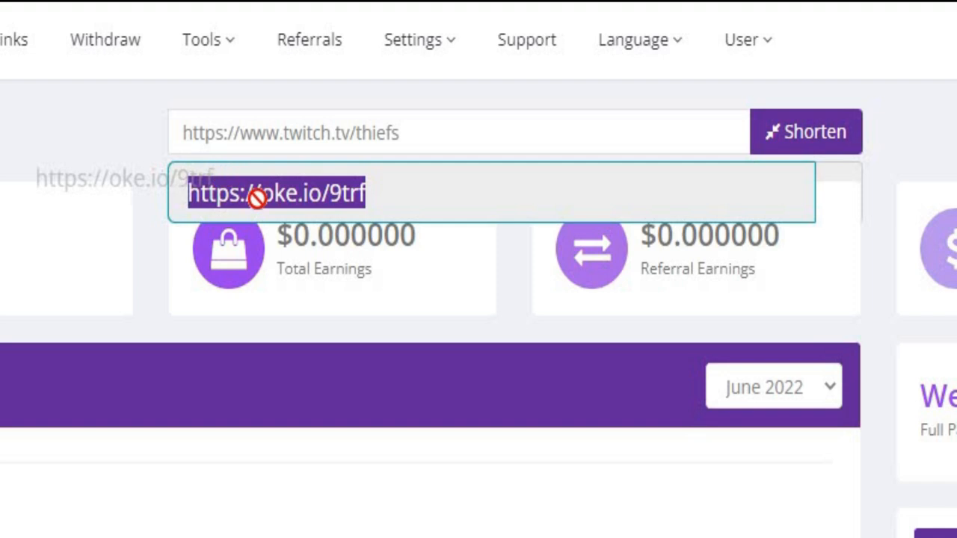
Copy the new oke.io short link for twitch.tv/thiefs
{"action": "right_click", "coordinate": [275, 193]}
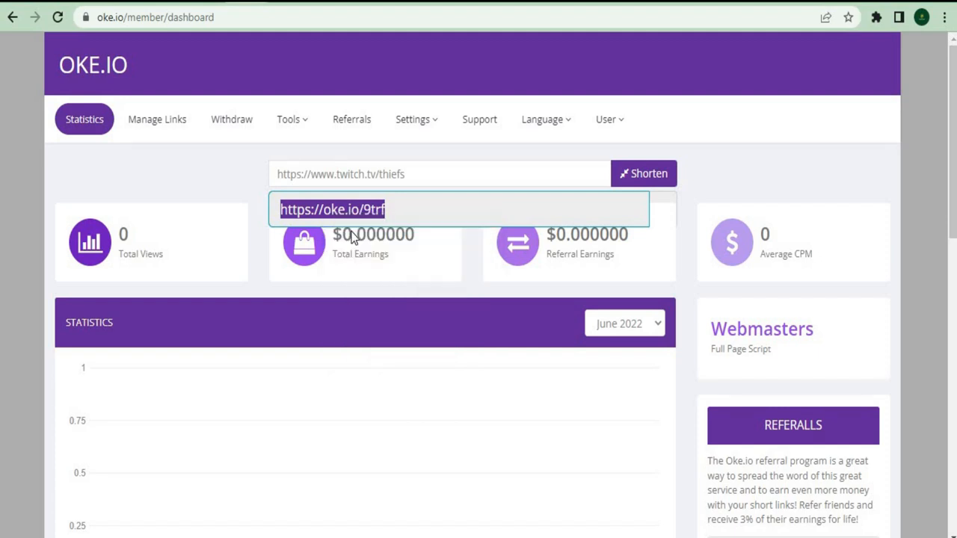
{"action": "mouse_move", "coordinate": [404, 211]}
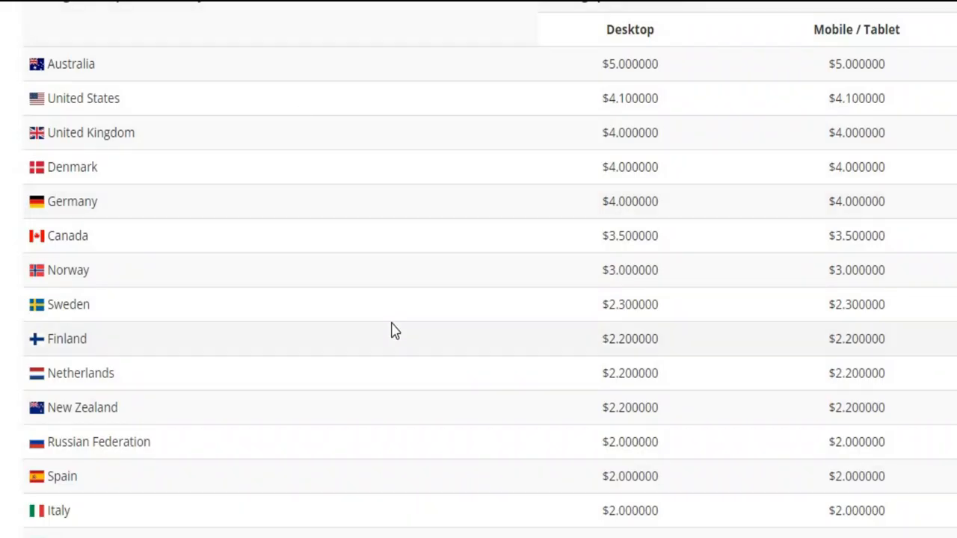
{"action": "mouse_move", "coordinate": [152, 211]}
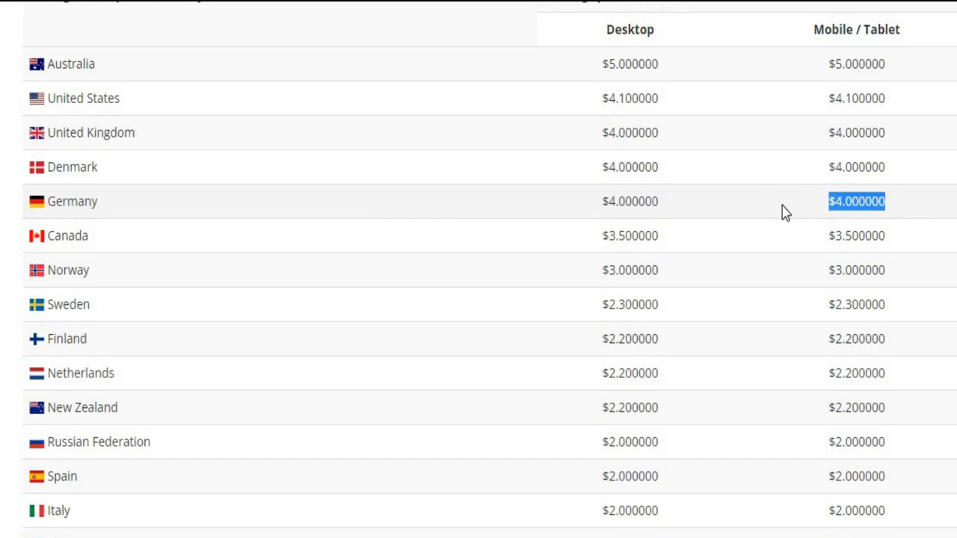
Select Germany's mobile payout rate and scroll the country rate table
{"action": "double_click", "coordinate": [856, 98]}
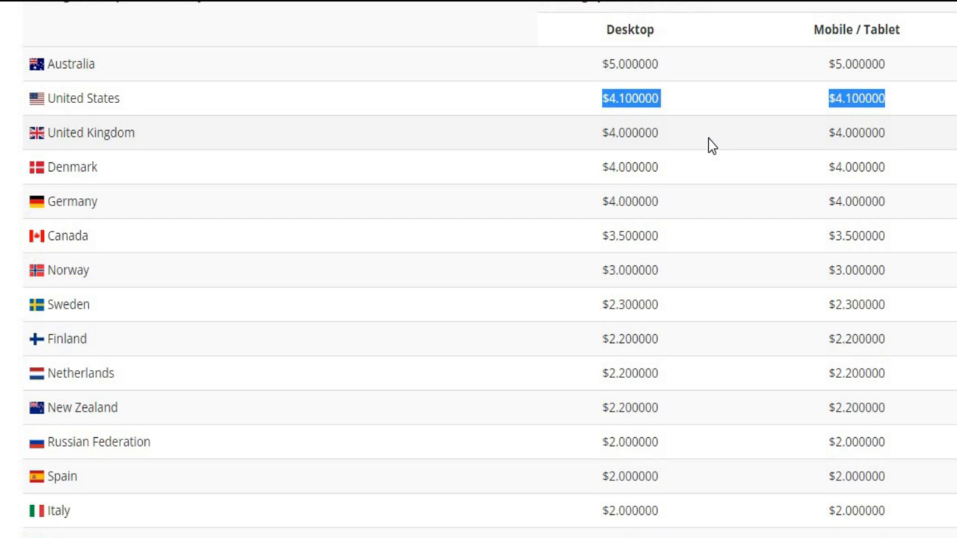
{"action": "mouse_move", "coordinate": [707, 149]}
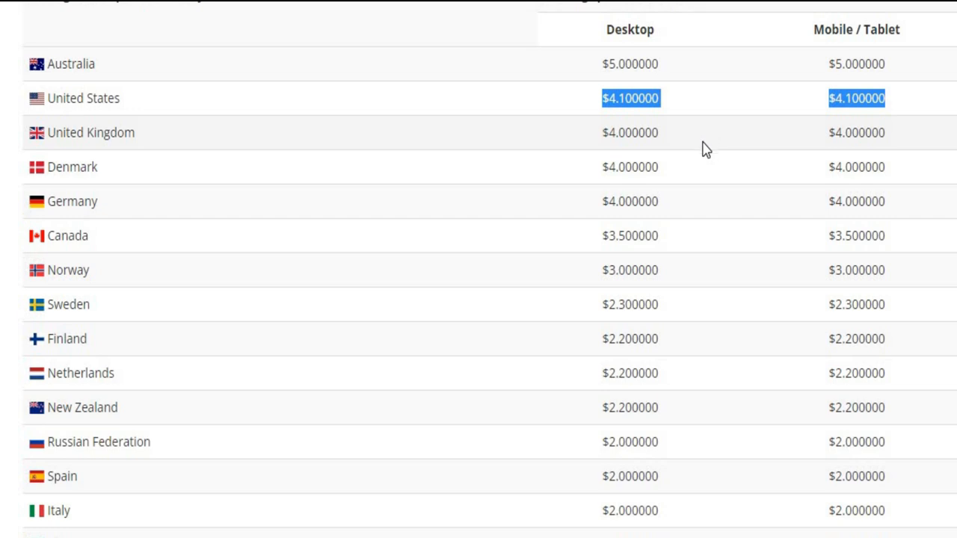
{"action": "scroll", "scroll_direction": "down", "scroll_amount": 3}
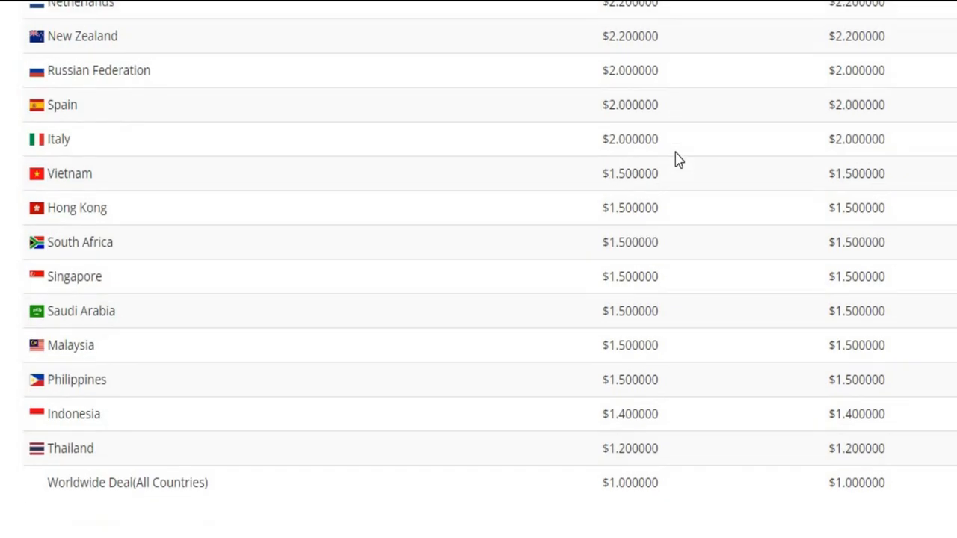
{"action": "scroll", "scroll_direction": "up", "scroll_amount": 3}
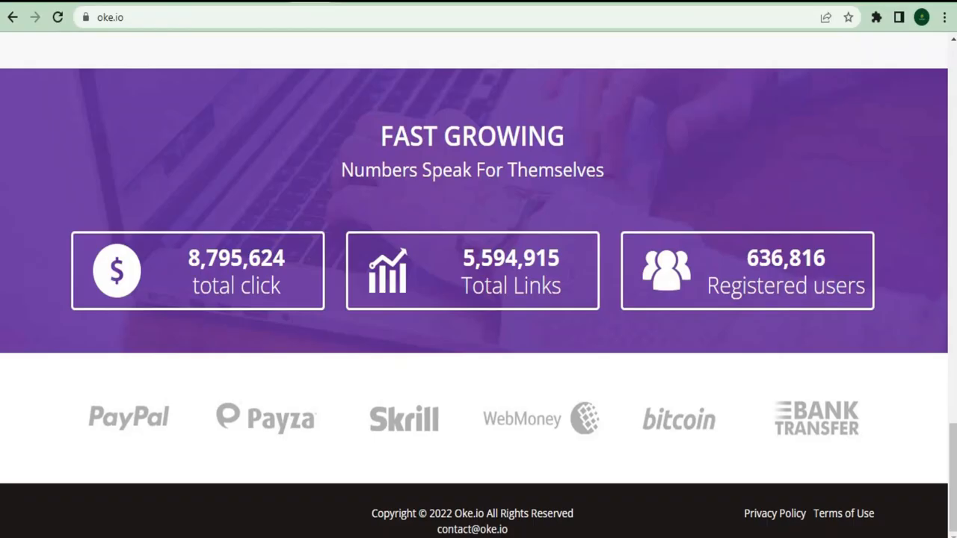
{"action": "mouse_move", "coordinate": [174, 270]}
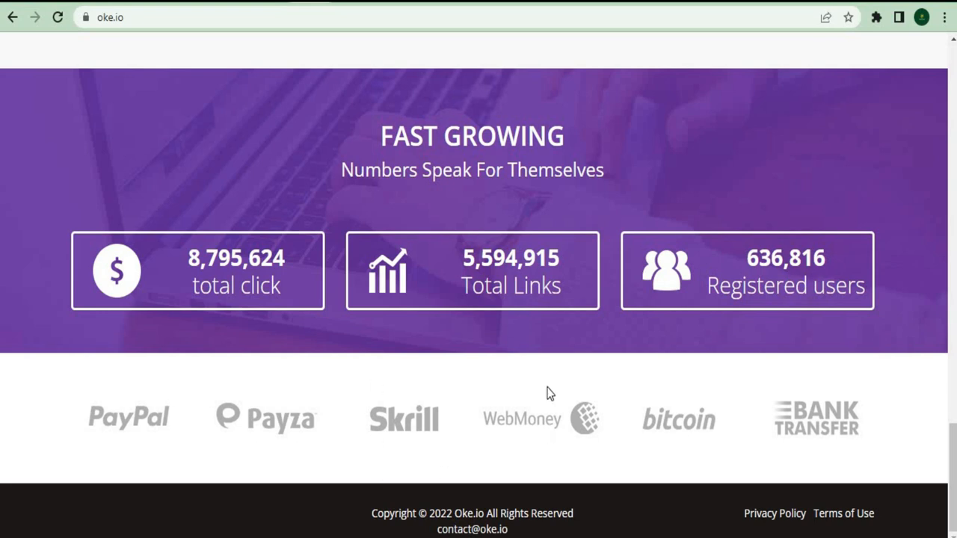
{"action": "mouse_move", "coordinate": [794, 376]}
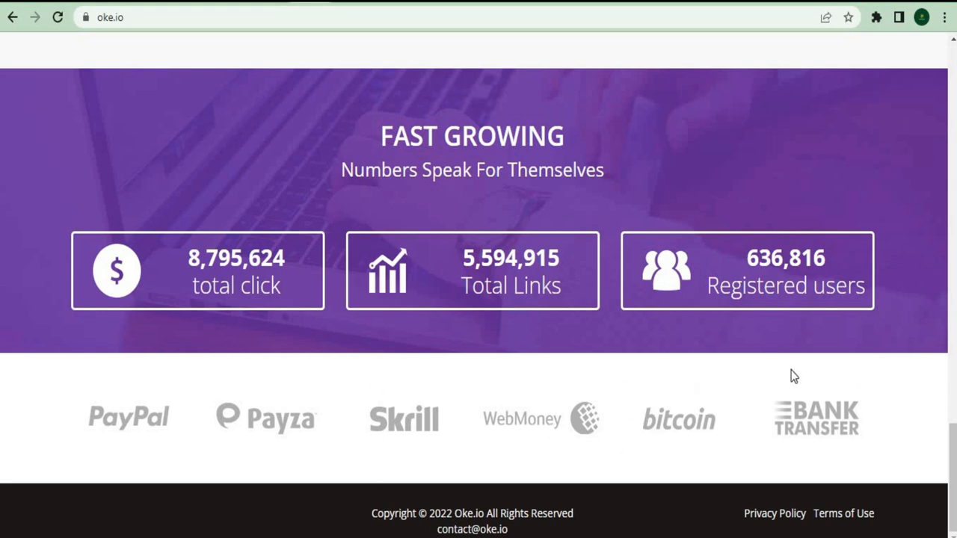
{"action": "mouse_move", "coordinate": [521, 381]}
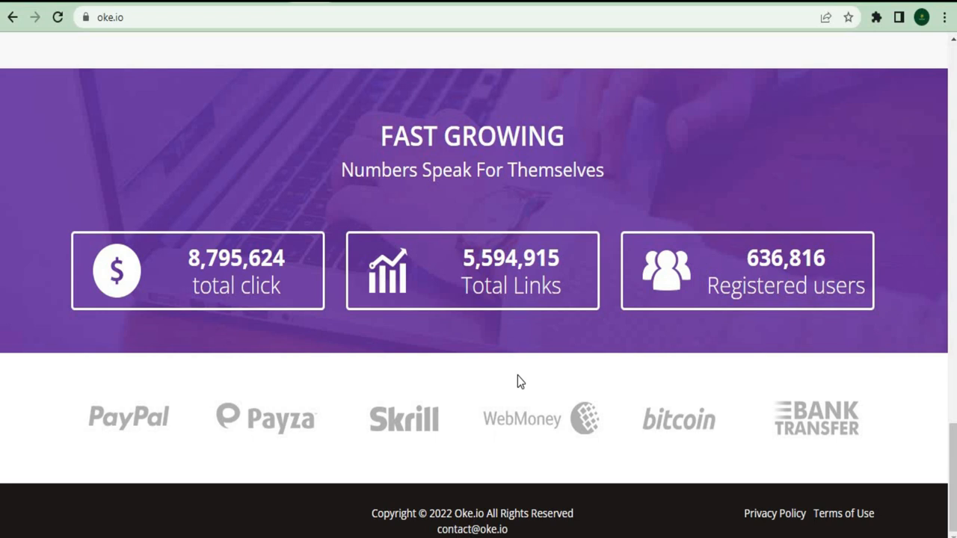
Scroll the oke.io homepage between the URL box and the Sign Up area
{"action": "scroll", "scroll_direction": "up", "scroll_amount": 3}
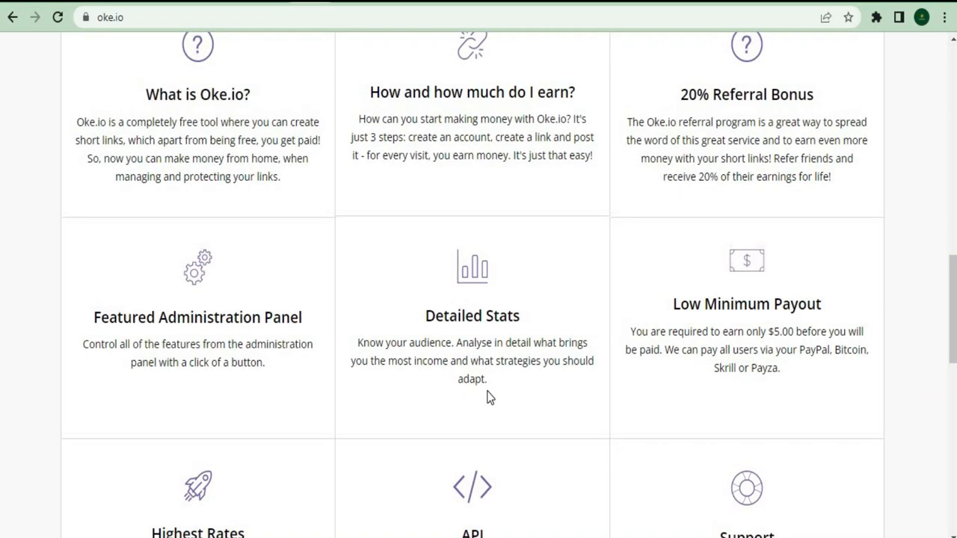
{"action": "scroll", "scroll_direction": "up", "scroll_amount": 3}
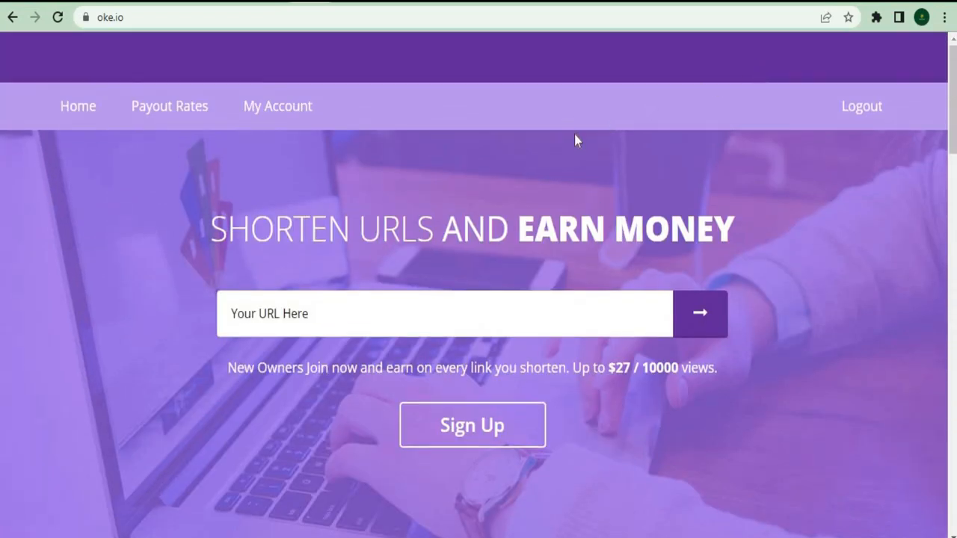
{"action": "scroll", "scroll_direction": "down", "scroll_amount": 3}
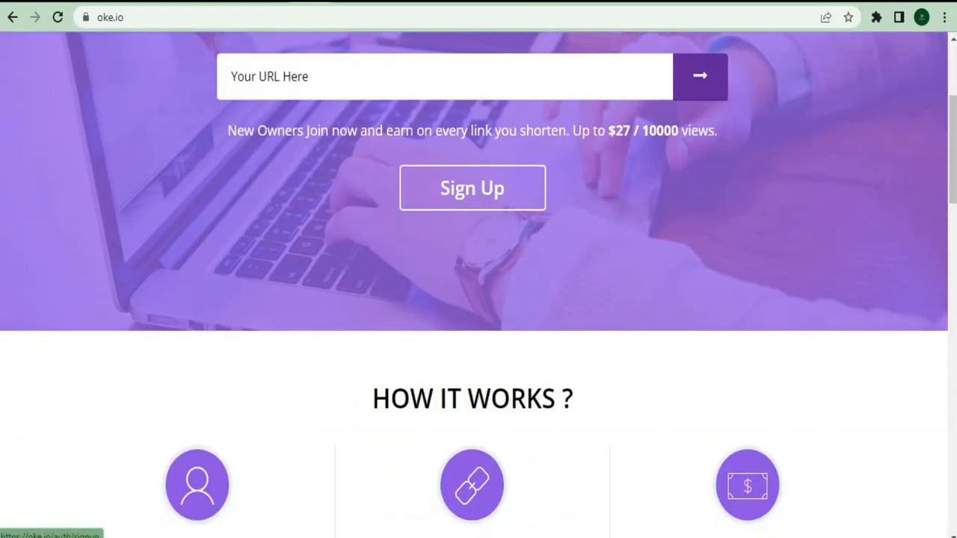
Open the oke.io Sign Up form, touch the username and email fields, and submit
{"action": "left_click", "coordinate": [472, 188]}
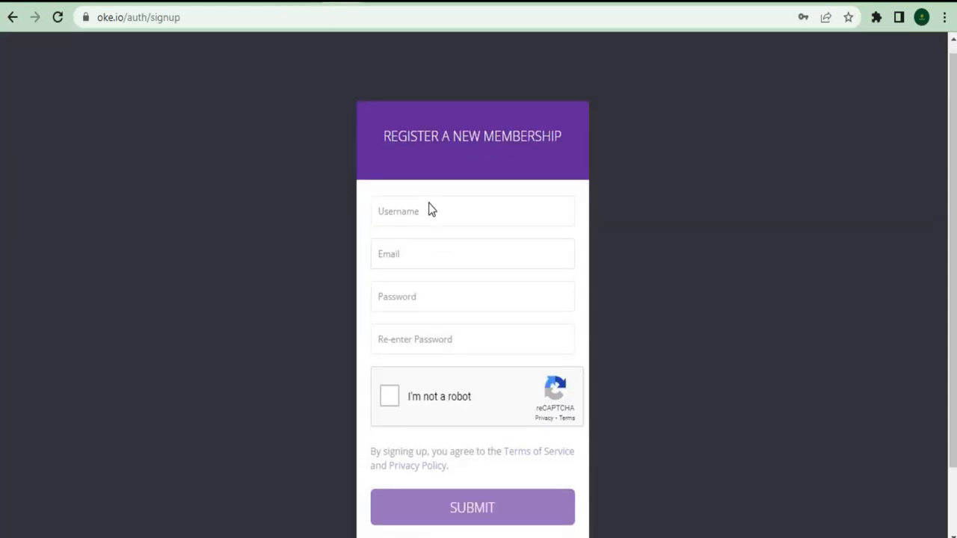
{"action": "left_click", "coordinate": [471, 507]}
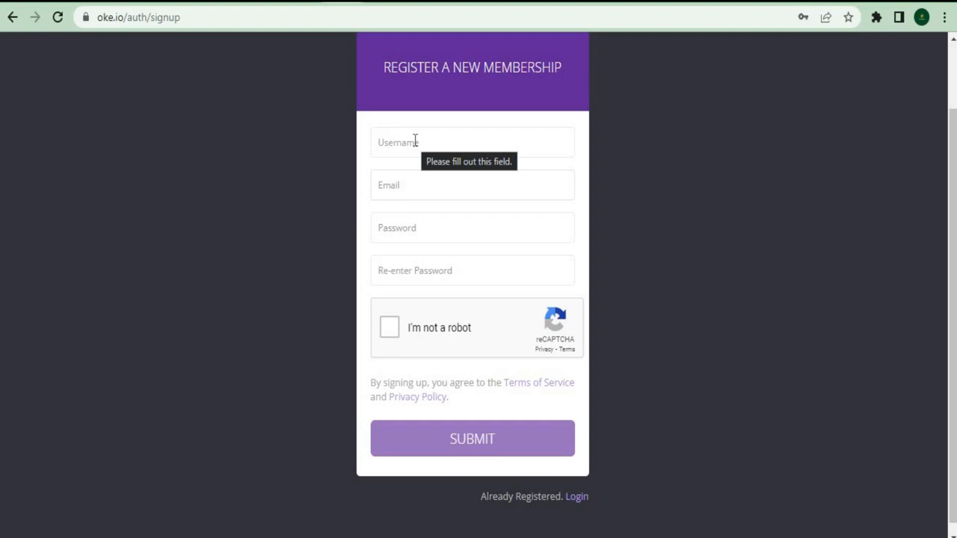
{"action": "left_click", "coordinate": [472, 185]}
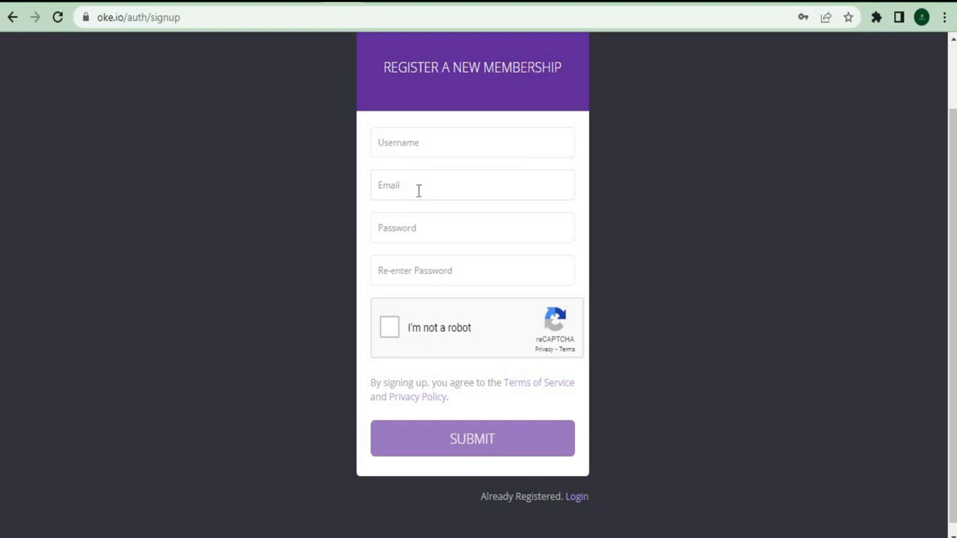
{"action": "mouse_move", "coordinate": [428, 270]}
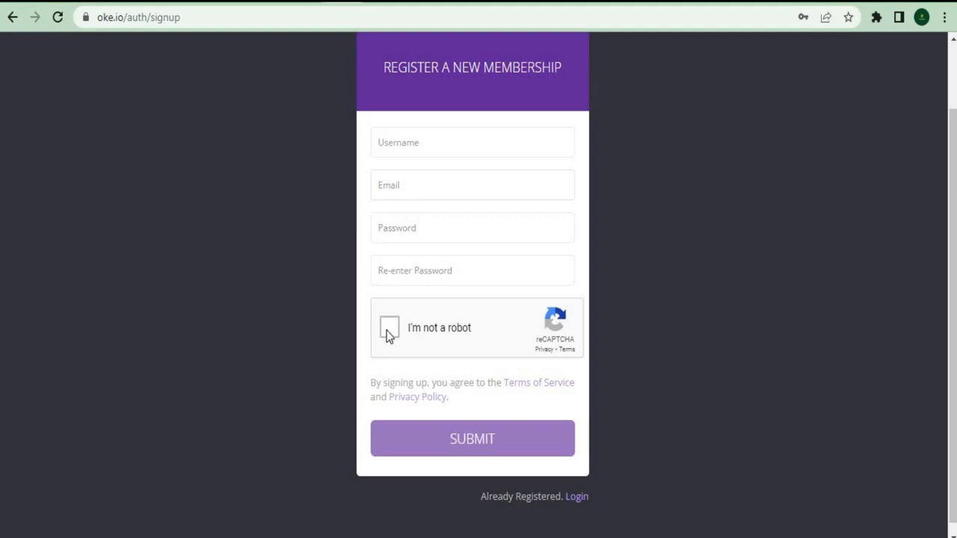
{"action": "mouse_move", "coordinate": [472, 439]}
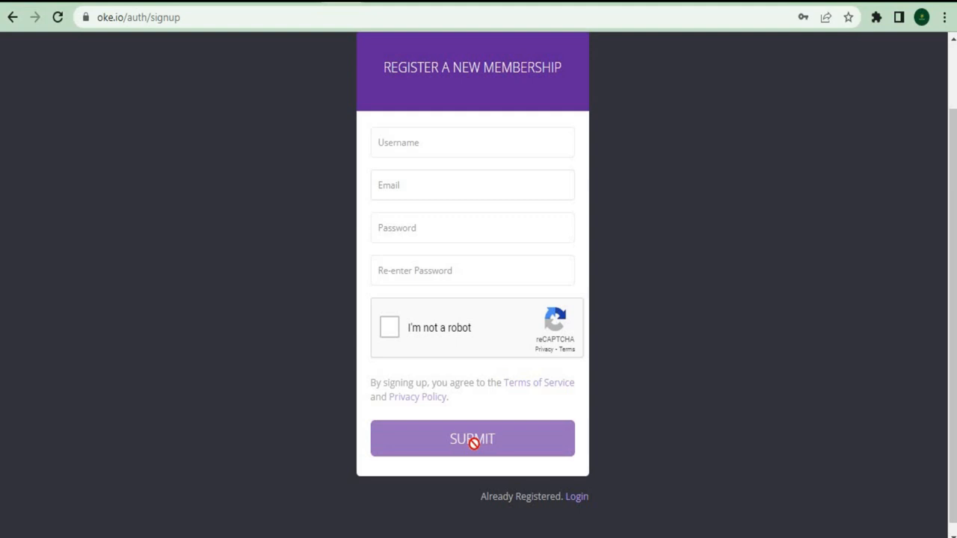
{"action": "left_click", "coordinate": [472, 438]}
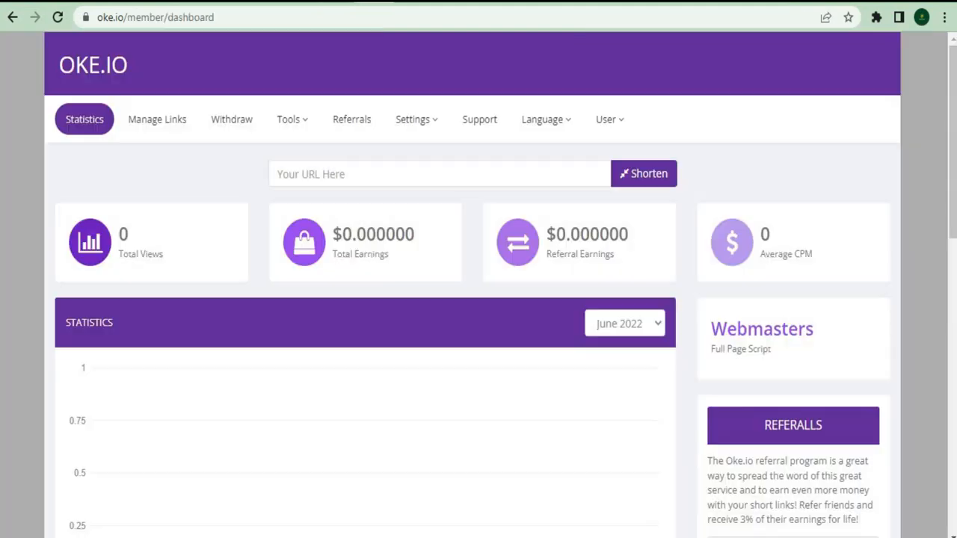
{"action": "mouse_move", "coordinate": [500, 372]}
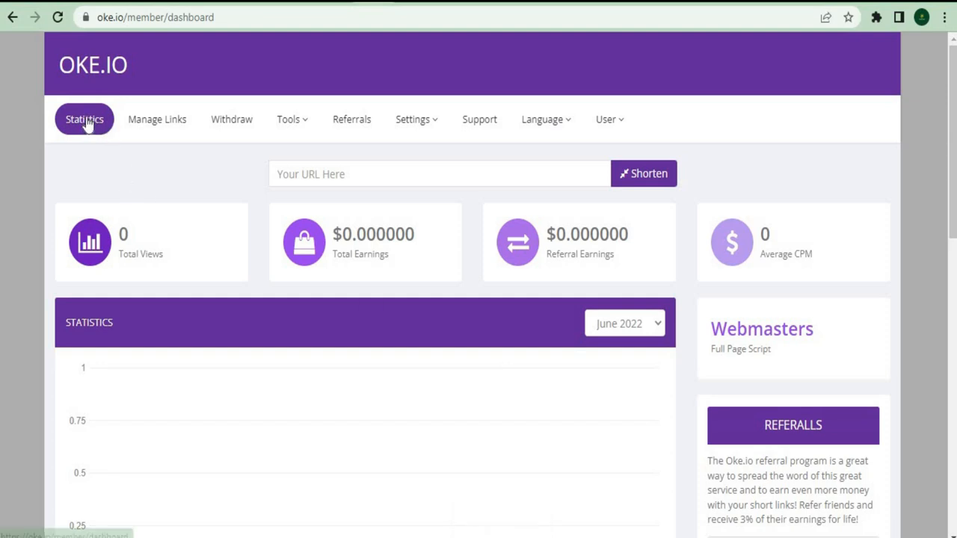
{"action": "mouse_move", "coordinate": [242, 223]}
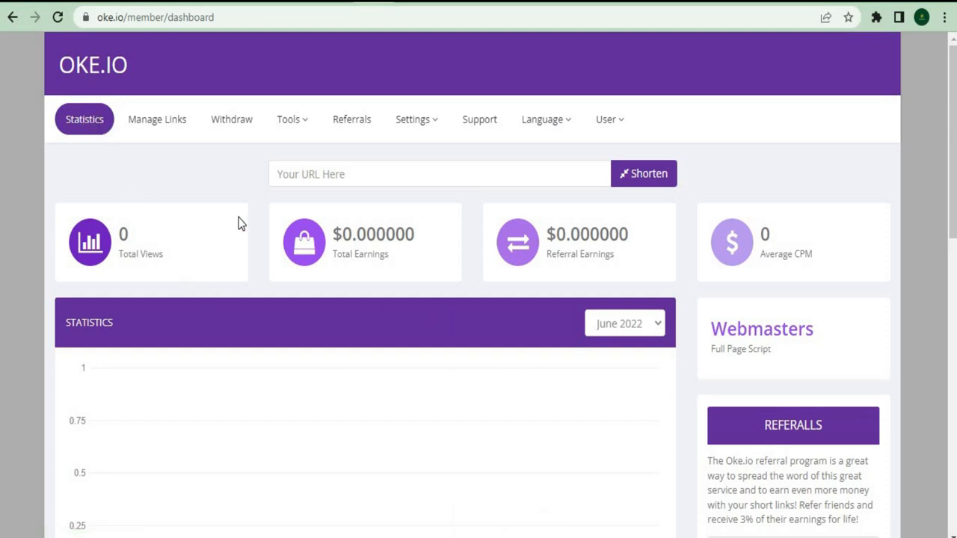
{"action": "mouse_move", "coordinate": [121, 207]}
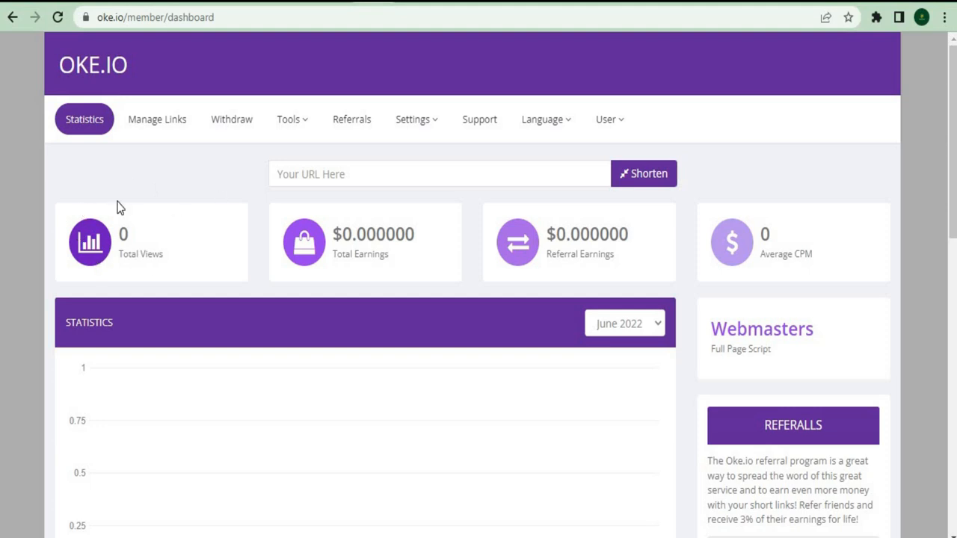
{"action": "mouse_move", "coordinate": [317, 269]}
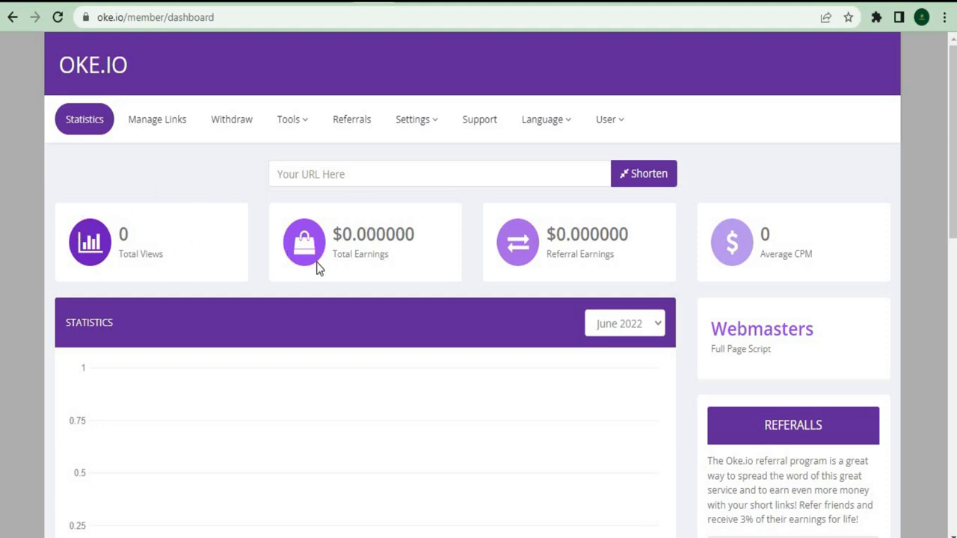
{"action": "double_click", "coordinate": [373, 234]}
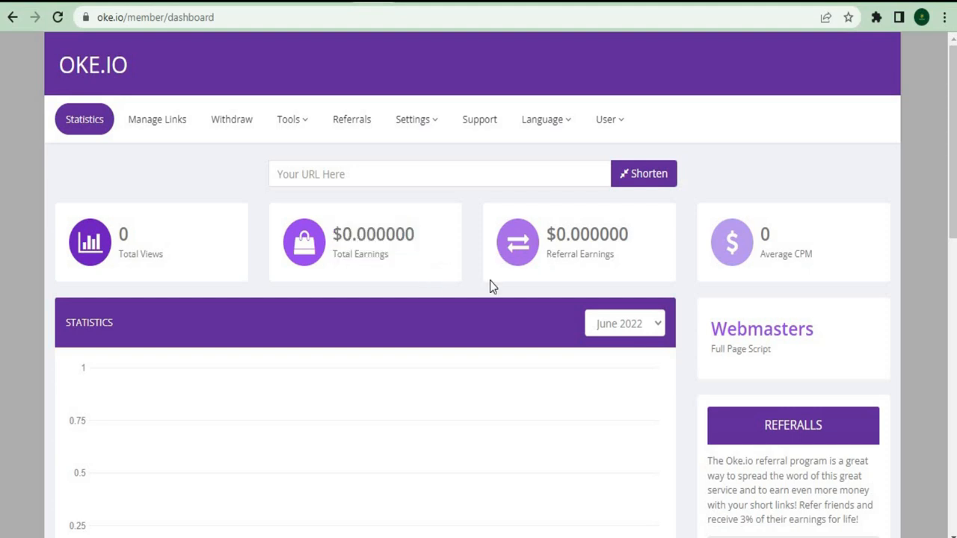
{"action": "mouse_move", "coordinate": [402, 71]}
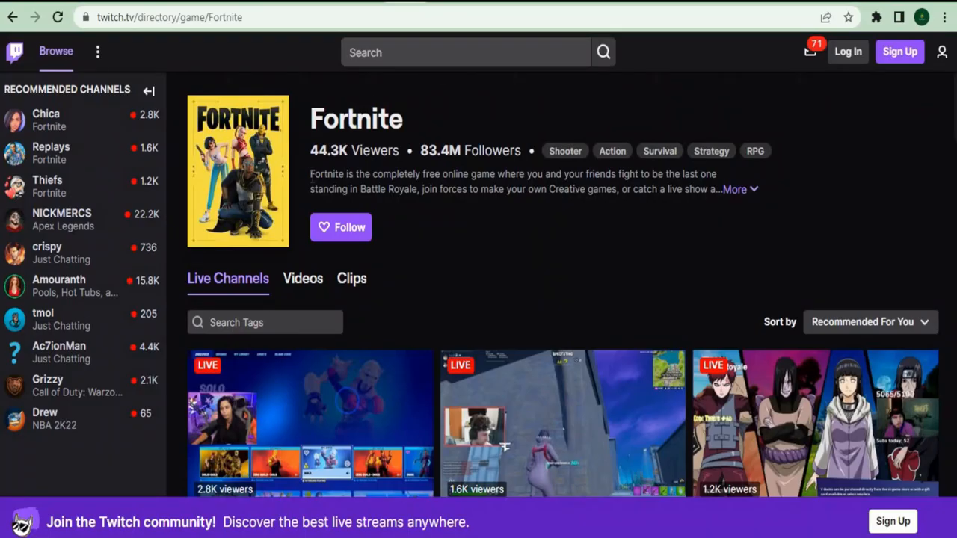
{"action": "mouse_move", "coordinate": [330, 228]}
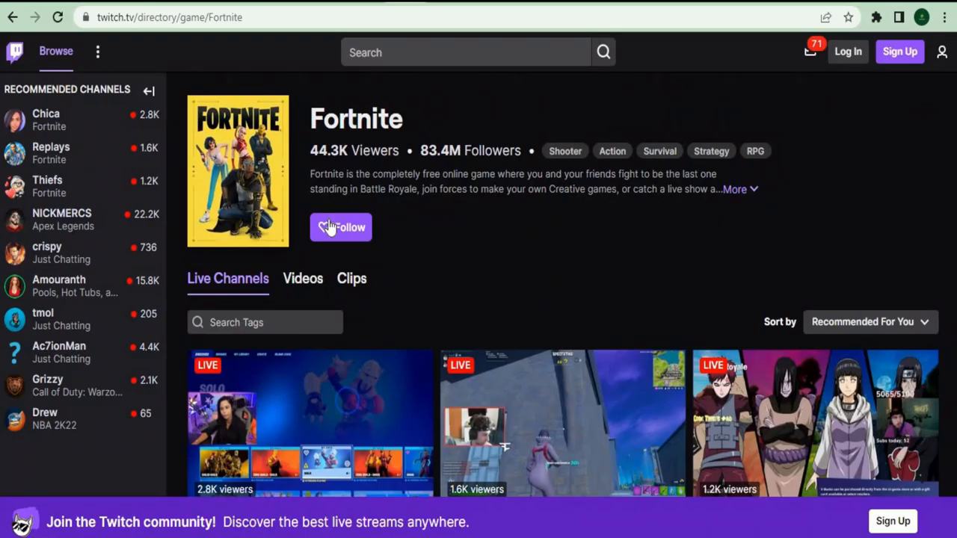
{"action": "mouse_move", "coordinate": [396, 314]}
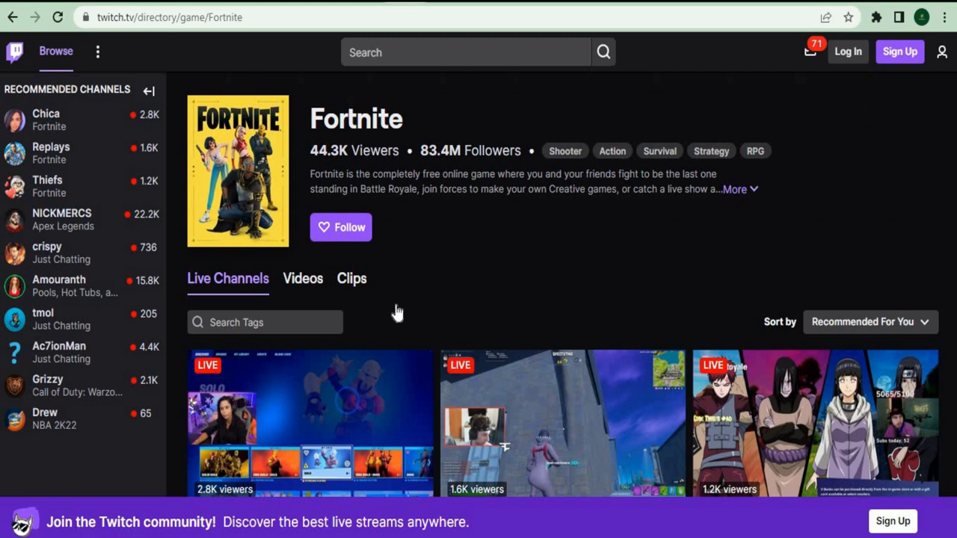
Scroll down to the Fortnite Live Channels grid
{"action": "scroll", "scroll_direction": "down", "scroll_amount": 3}
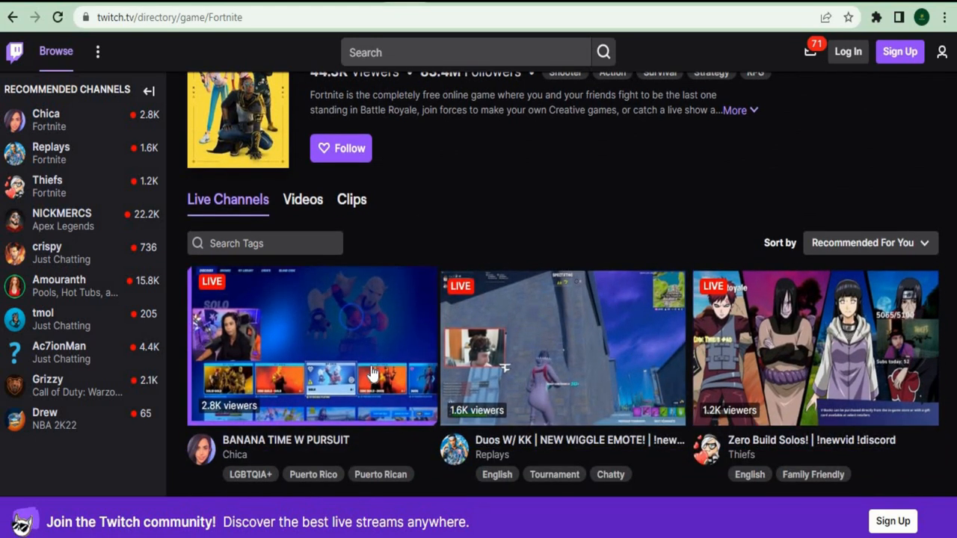
{"action": "scroll", "scroll_direction": "down", "scroll_amount": 3}
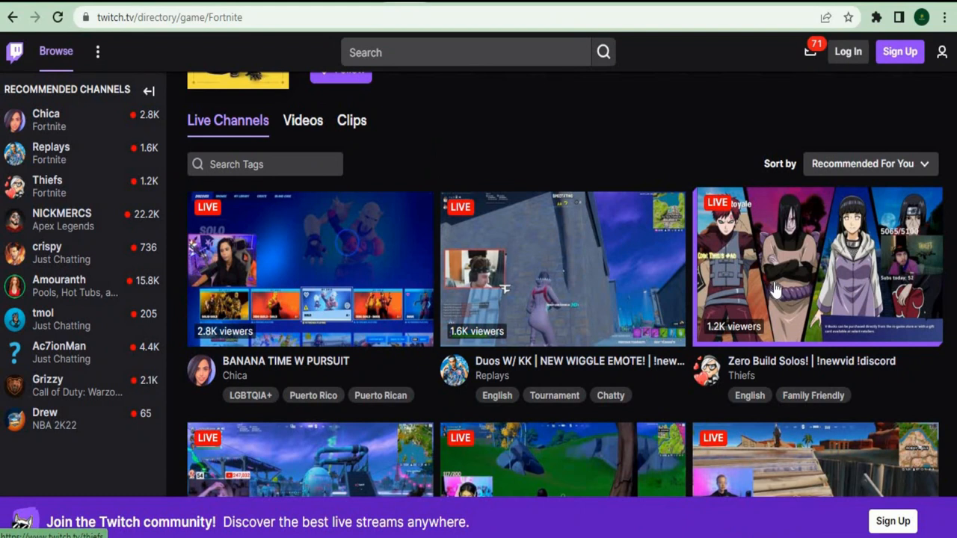
{"action": "mouse_move", "coordinate": [389, 292]}
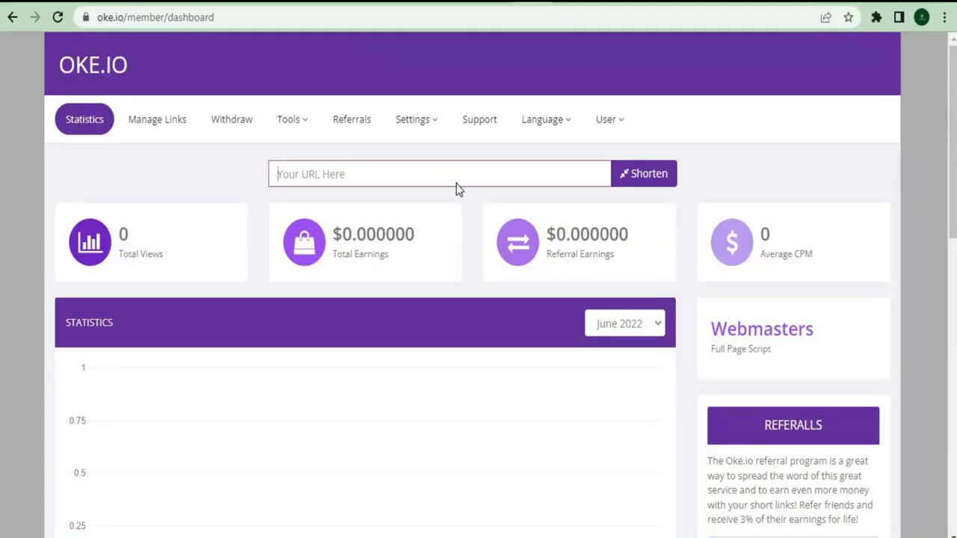
{"action": "type", "text": "https://www.twitch.tv/chica"}
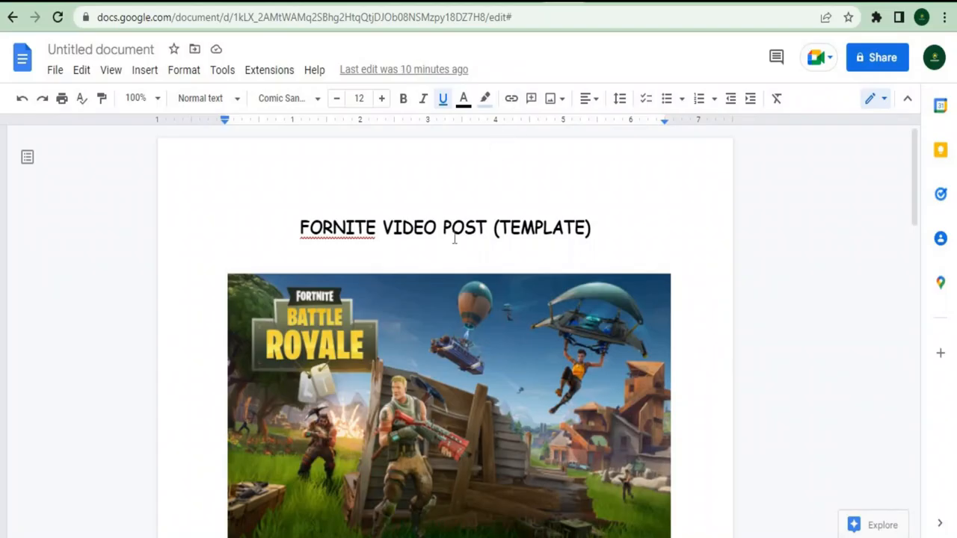
{"action": "scroll", "scroll_direction": "down", "scroll_amount": 3}
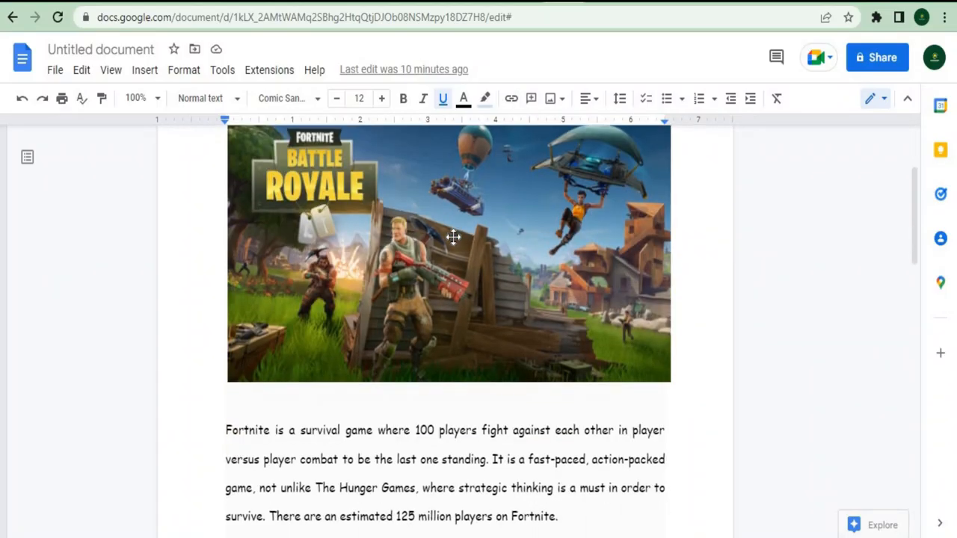
{"action": "scroll", "scroll_direction": "down", "scroll_amount": 3}
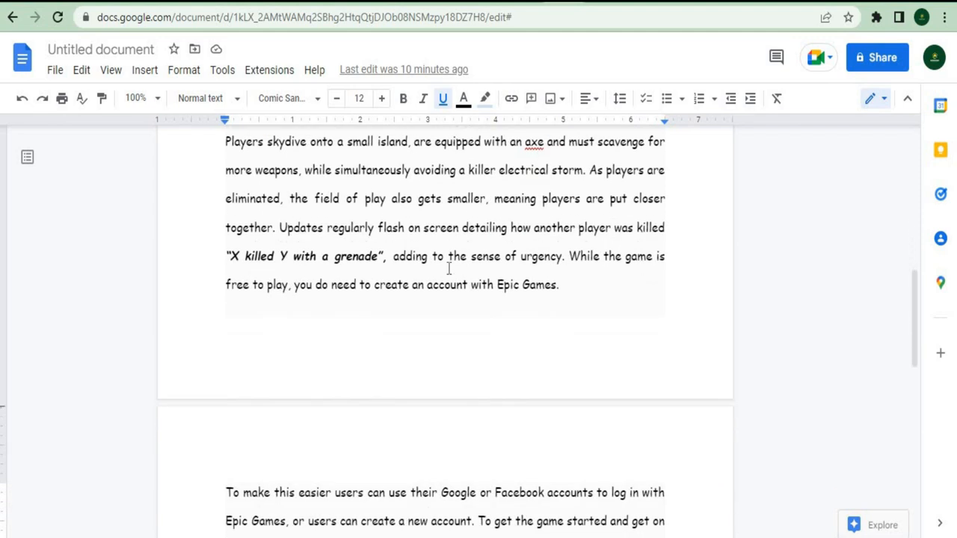
{"action": "scroll", "scroll_direction": "down", "scroll_amount": 3}
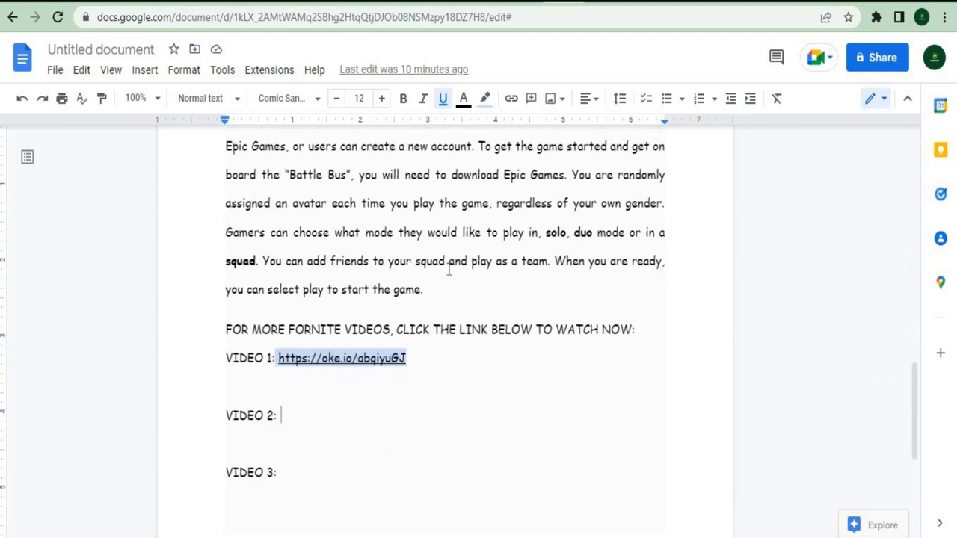
{"action": "scroll", "scroll_direction": "down", "scroll_amount": 3}
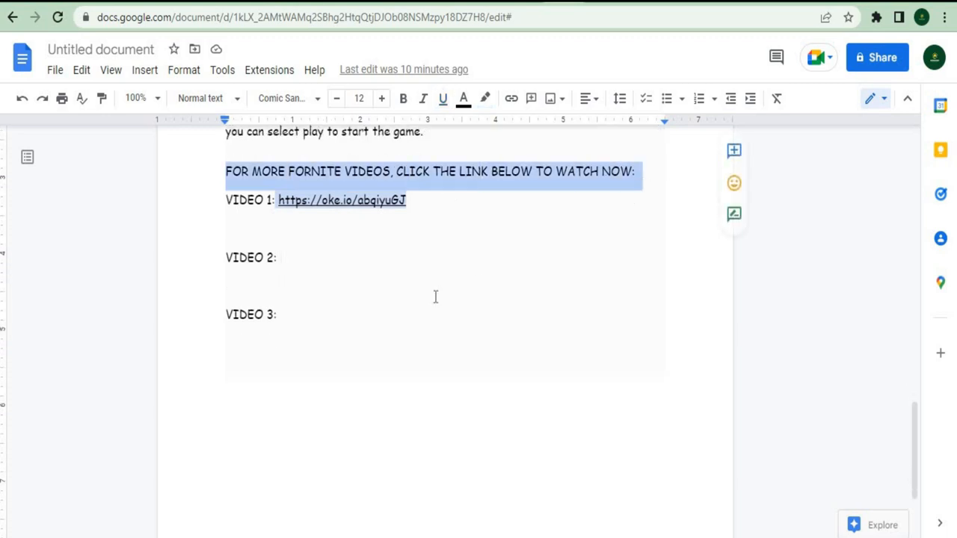
{"action": "mouse_move", "coordinate": [327, 267]}
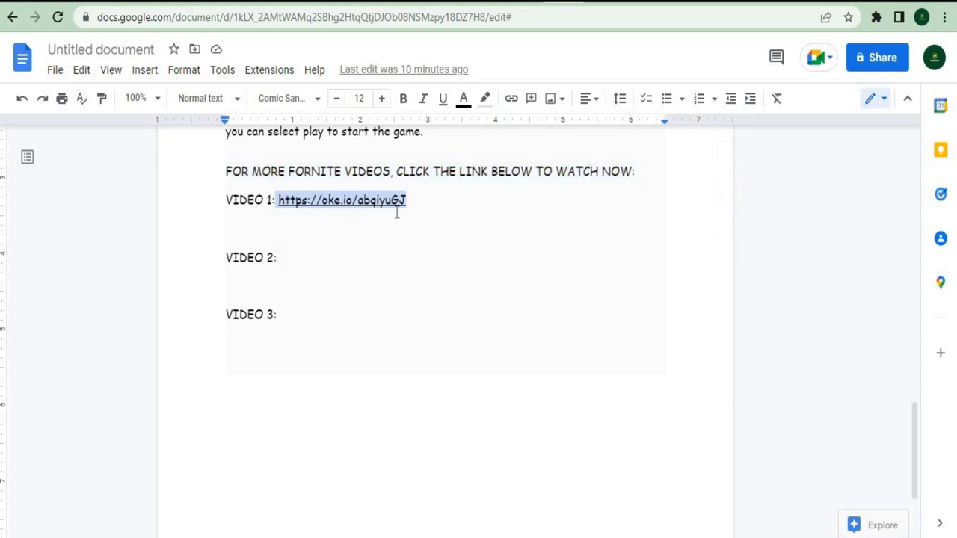
{"action": "mouse_move", "coordinate": [356, 205]}
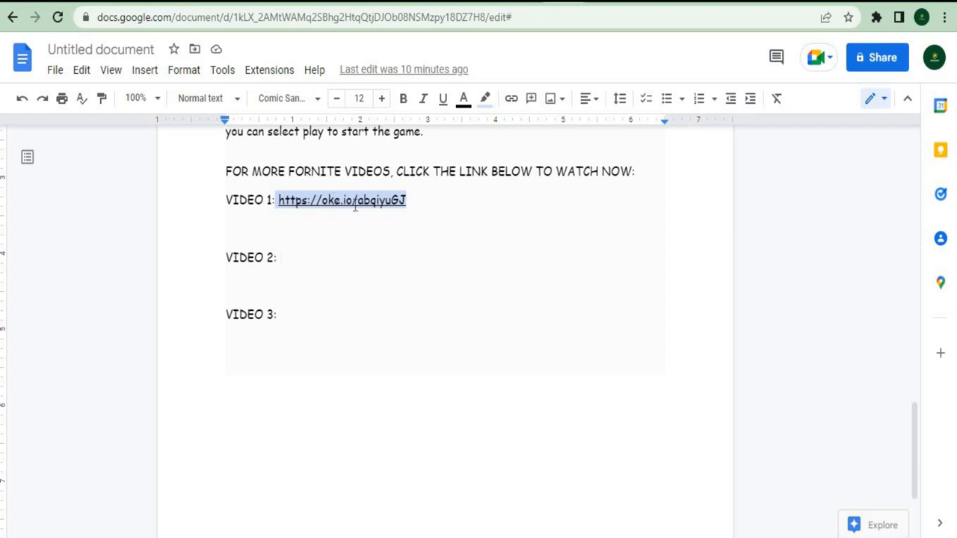
{"action": "mouse_move", "coordinate": [374, 134]}
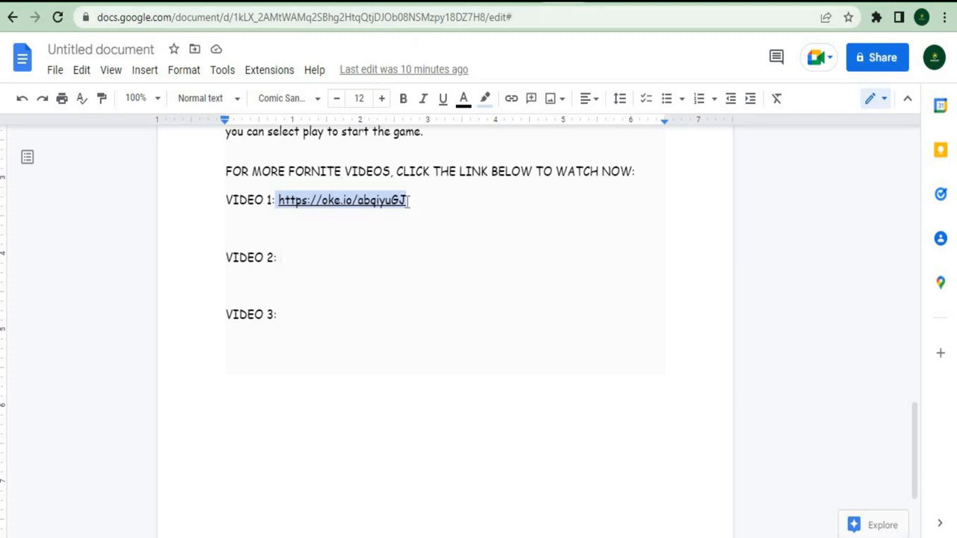
{"action": "double_click", "coordinate": [340, 200]}
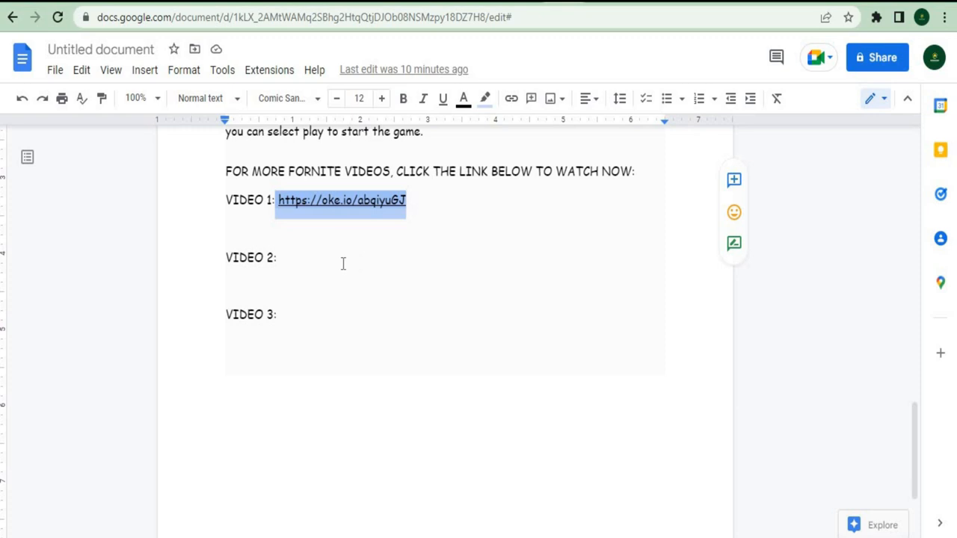
{"action": "mouse_move", "coordinate": [308, 258]}
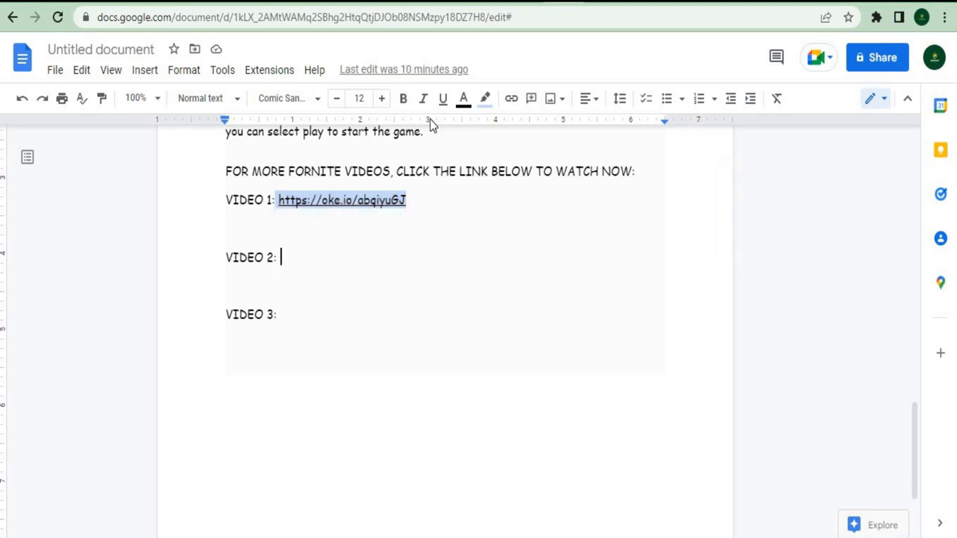
{"action": "left_click", "coordinate": [341, 200]}
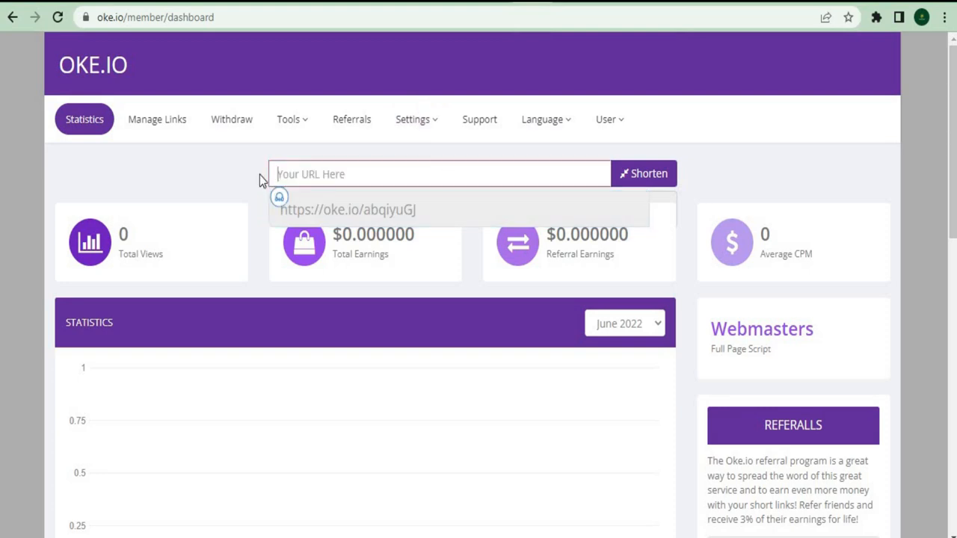
Paste the second Twitch video address into the oke.io Your URL Here box
{"action": "right_click", "coordinate": [440, 174]}
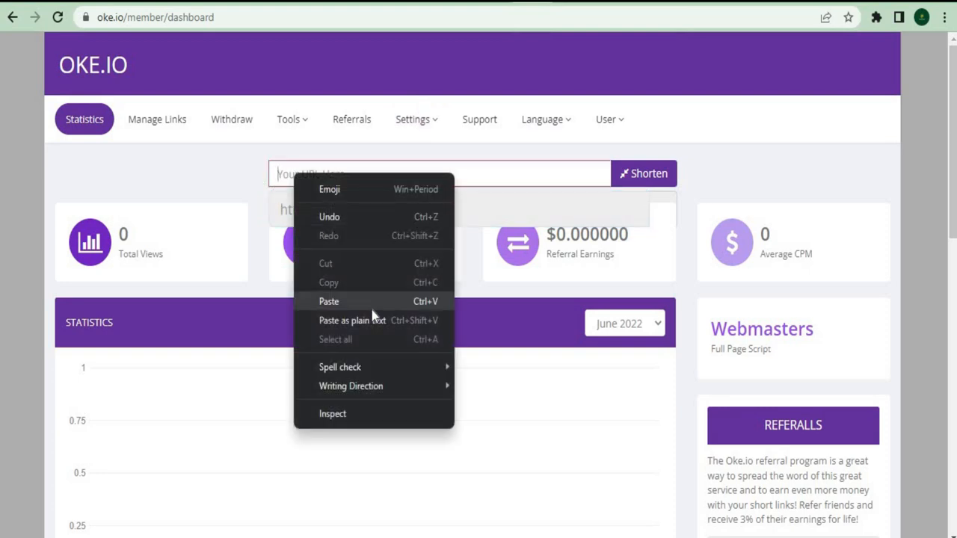
{"action": "left_click", "coordinate": [329, 301]}
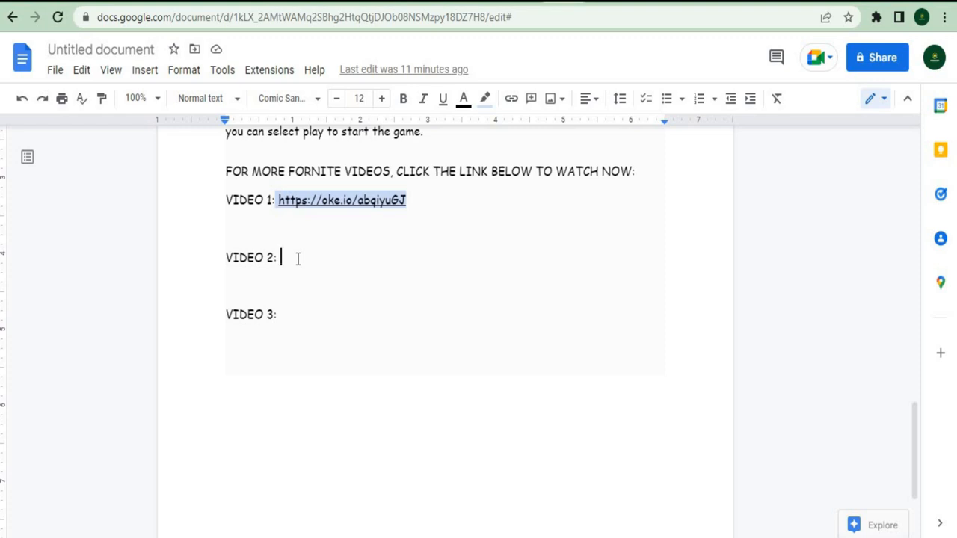
Paste the second oke.io short link right after 'VIDEO 2:' in the post
{"action": "right_click", "coordinate": [280, 257]}
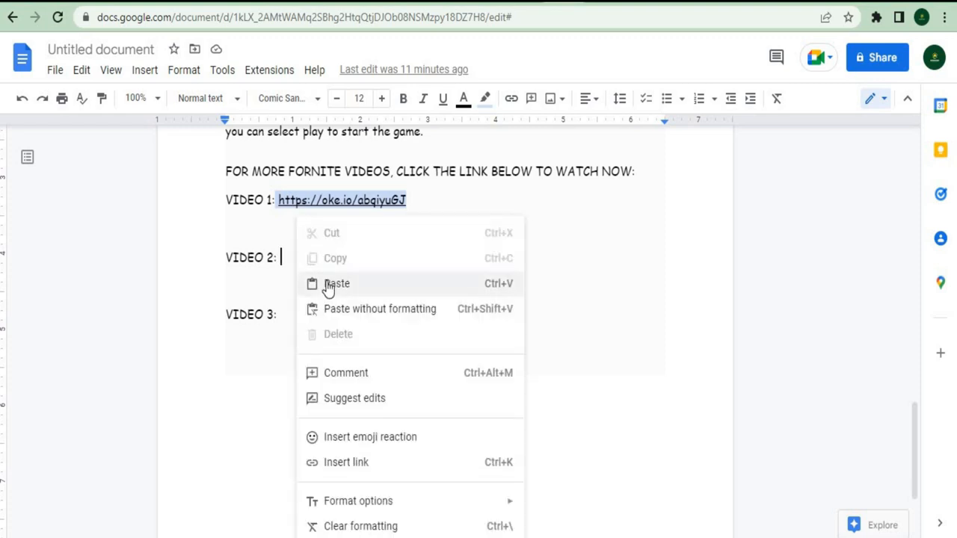
{"action": "left_click", "coordinate": [337, 284]}
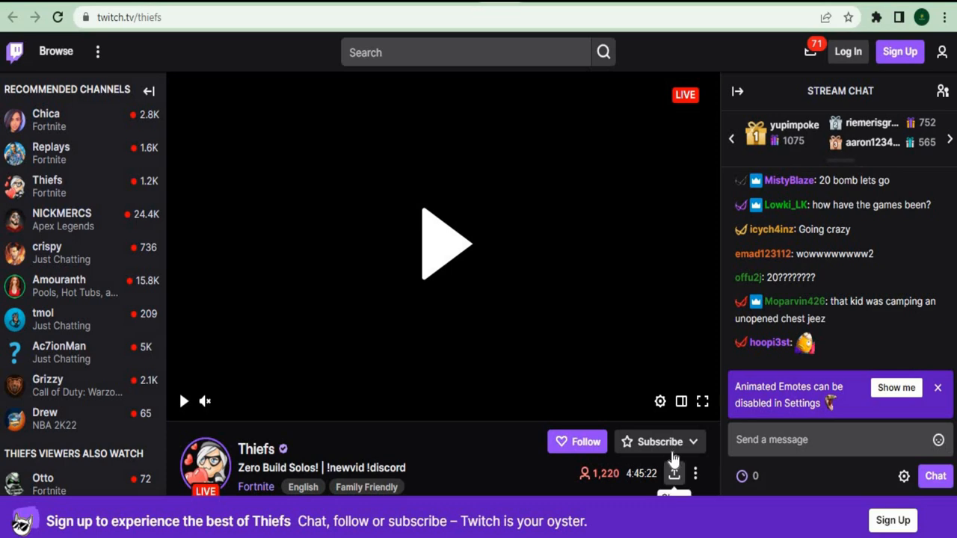
{"action": "left_click", "coordinate": [155, 18]}
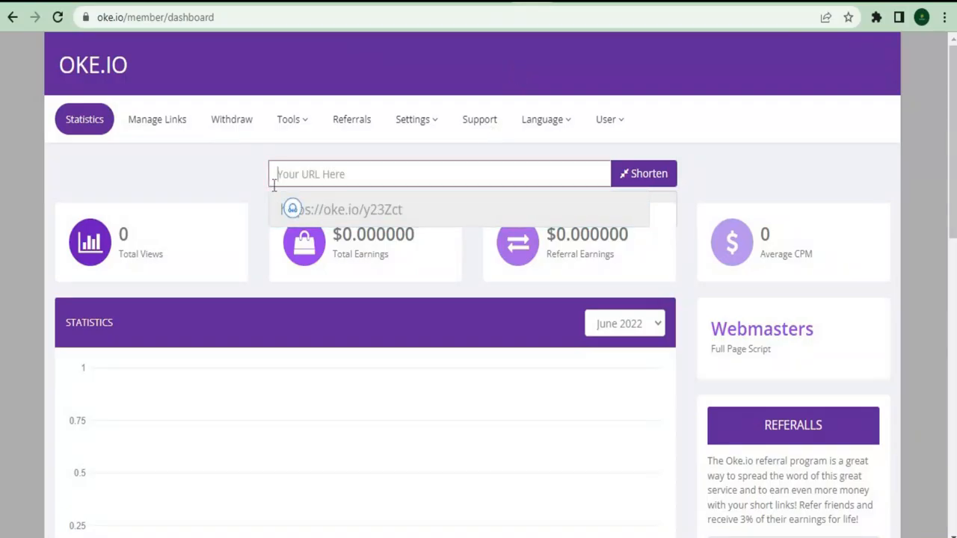
{"action": "type", "text": "https://www.twitch.tv/thiefs"}
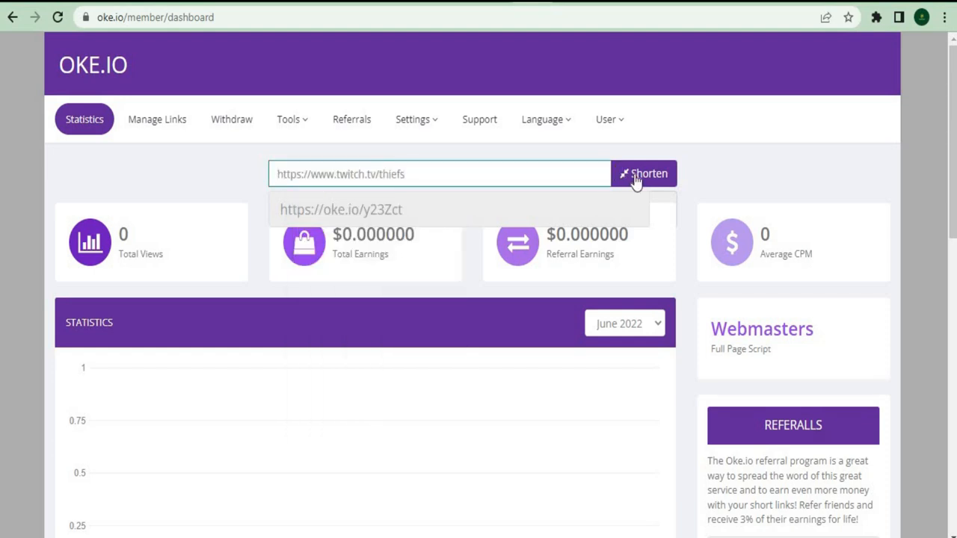
{"action": "left_click", "coordinate": [644, 173]}
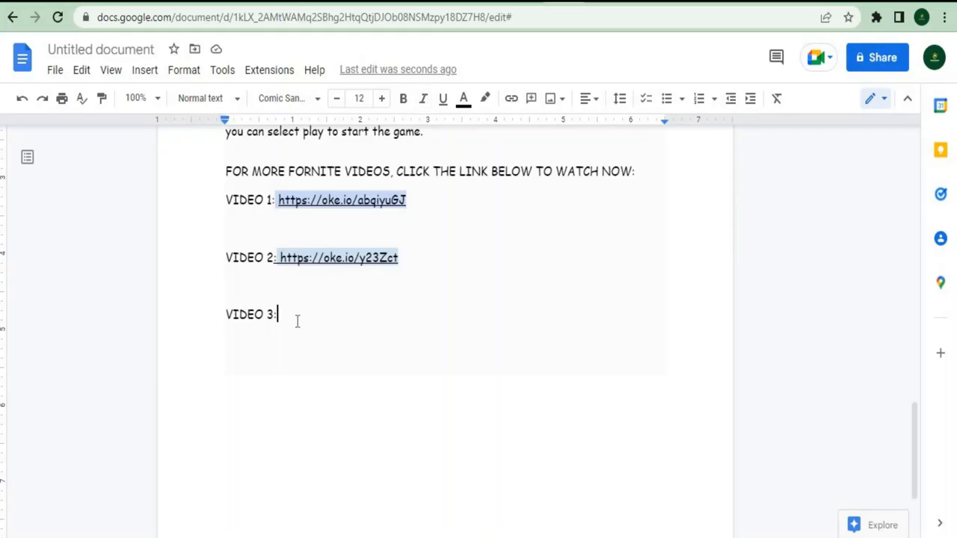
{"action": "type", "text": "https://oke.io/9trf"}
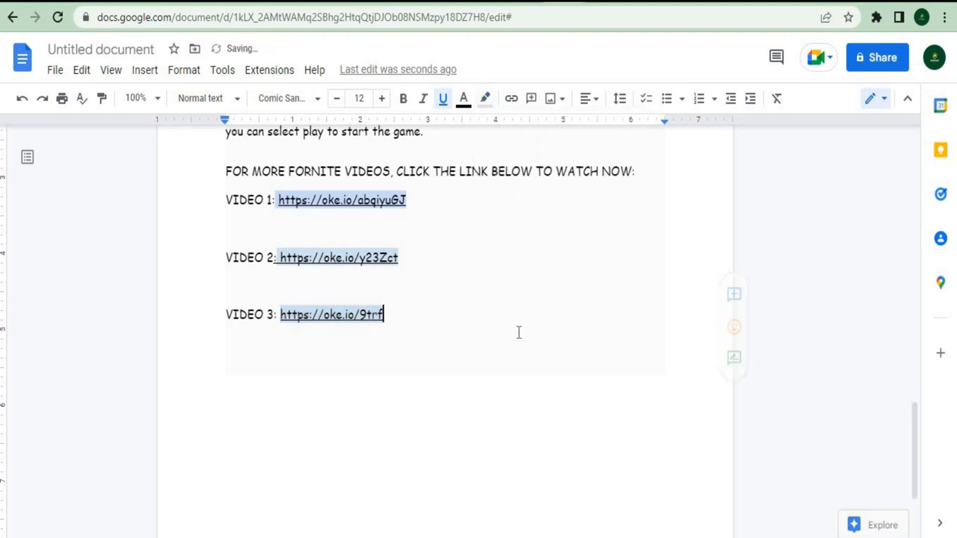
{"action": "scroll", "scroll_direction": "up", "scroll_amount": 3}
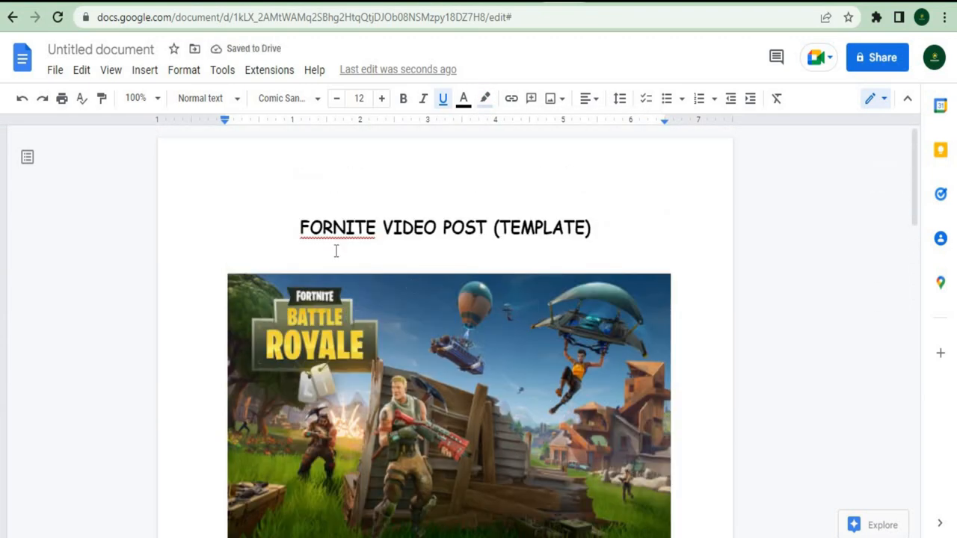
{"action": "triple_click", "coordinate": [445, 227]}
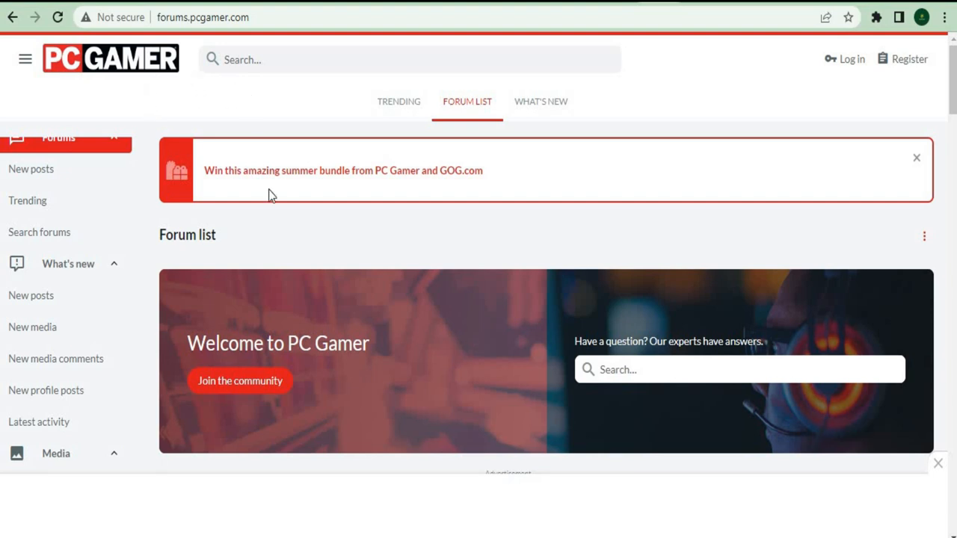
Scroll the forum list and enter General Gaming under PC Gaming Discussions
{"action": "scroll", "scroll_direction": "down", "scroll_amount": 3}
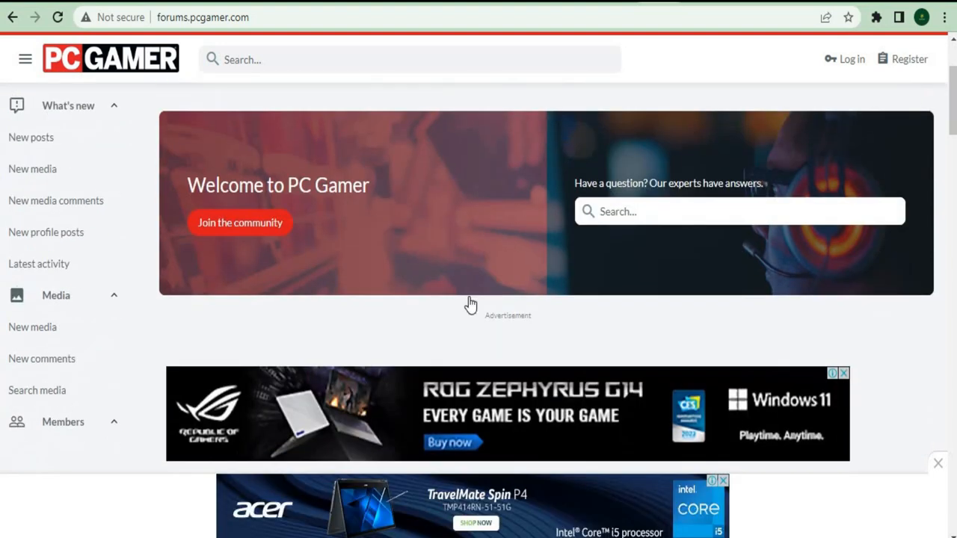
{"action": "scroll", "scroll_direction": "down", "scroll_amount": 3}
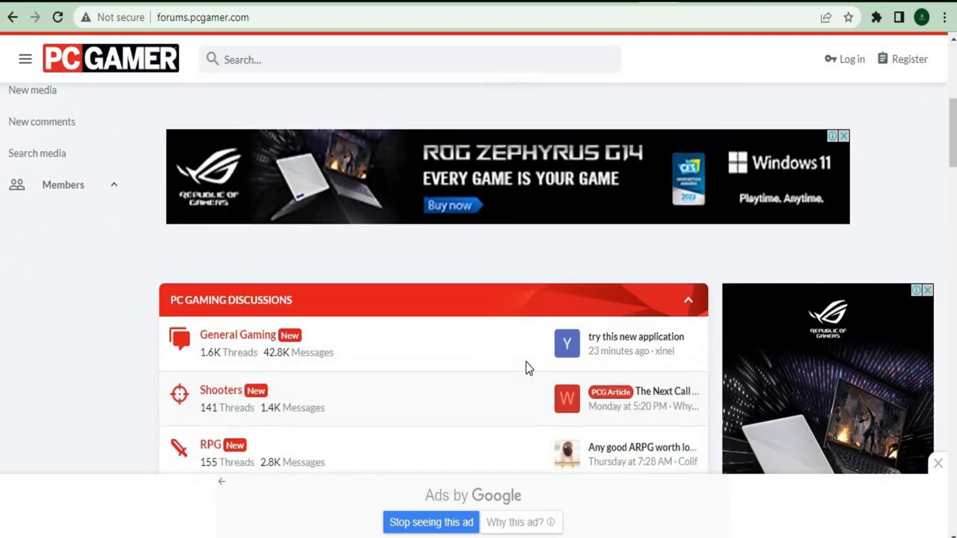
{"action": "scroll", "scroll_direction": "down", "scroll_amount": 3}
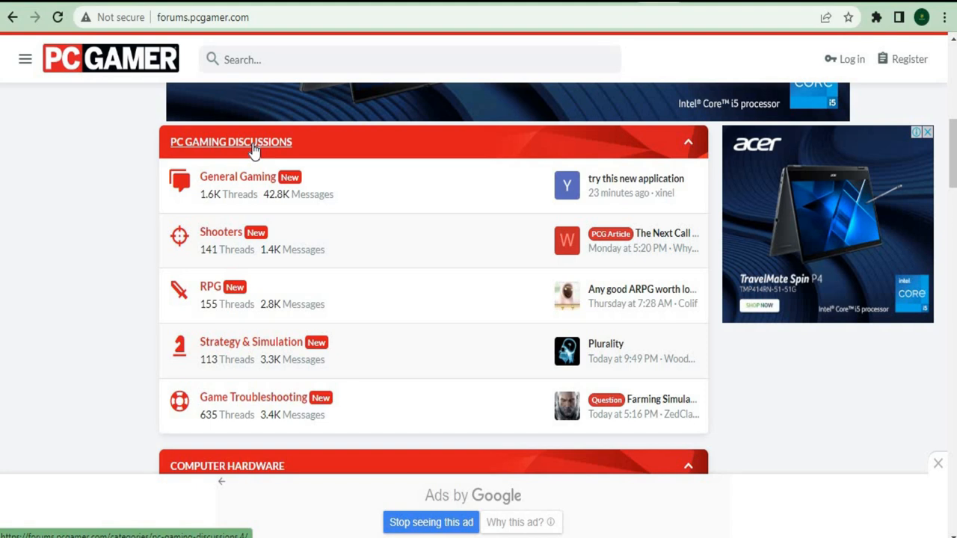
{"action": "mouse_move", "coordinate": [298, 202]}
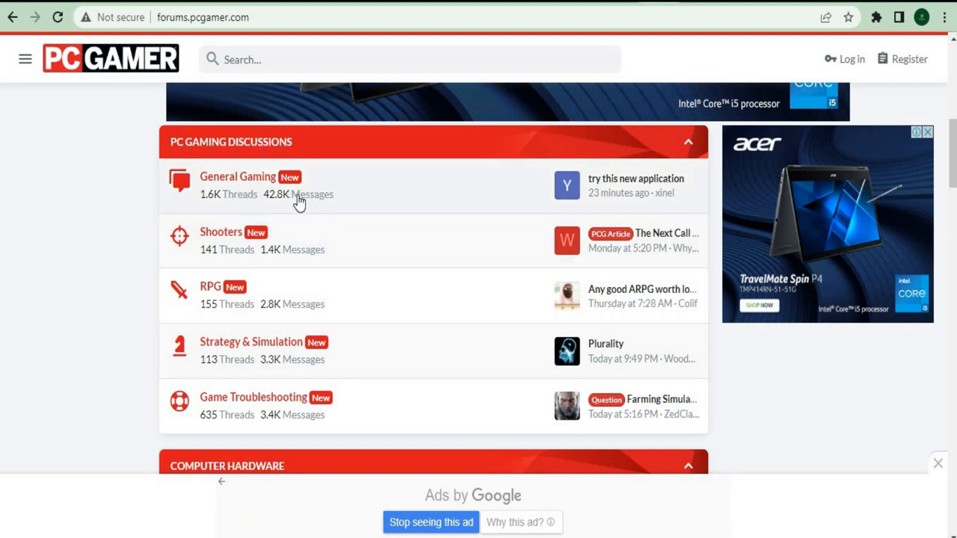
{"action": "mouse_move", "coordinate": [229, 190]}
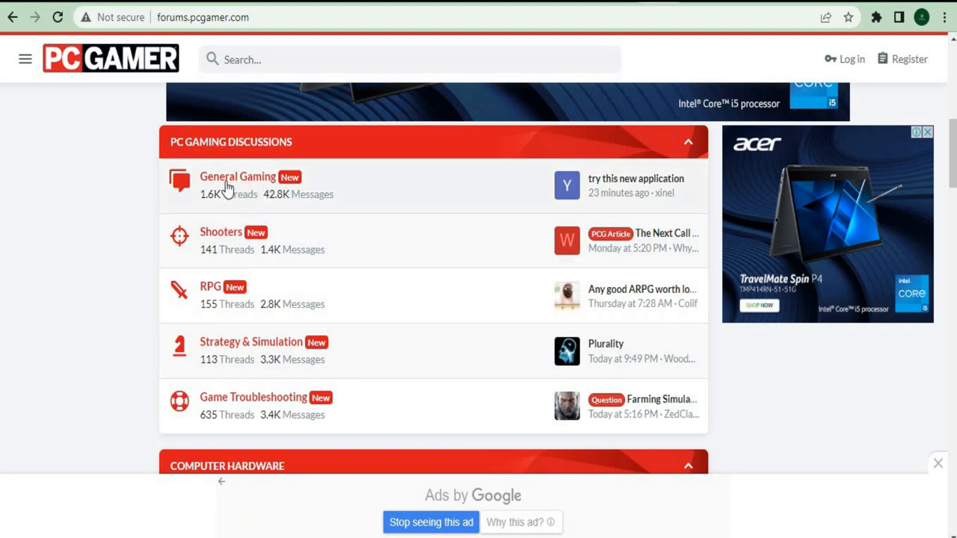
{"action": "mouse_move", "coordinate": [238, 177]}
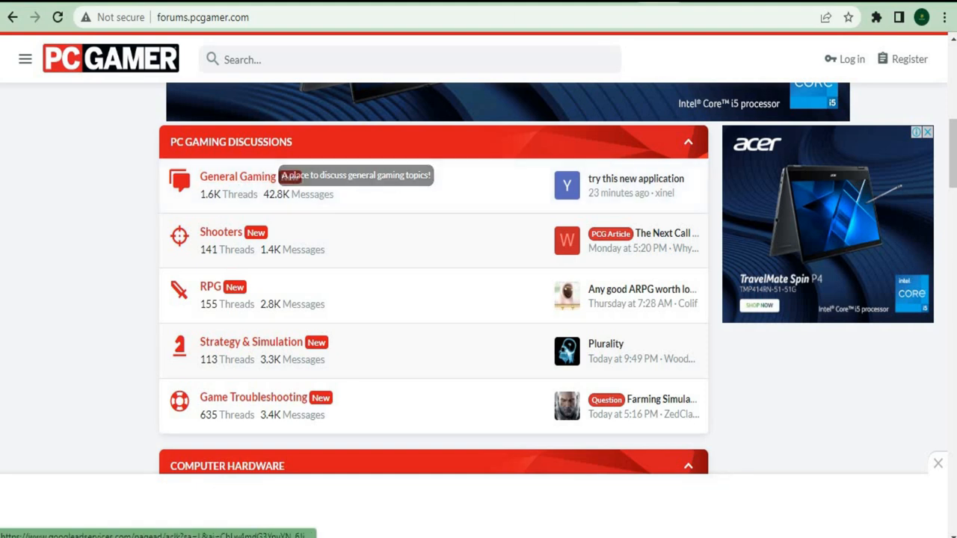
{"action": "left_click", "coordinate": [237, 175]}
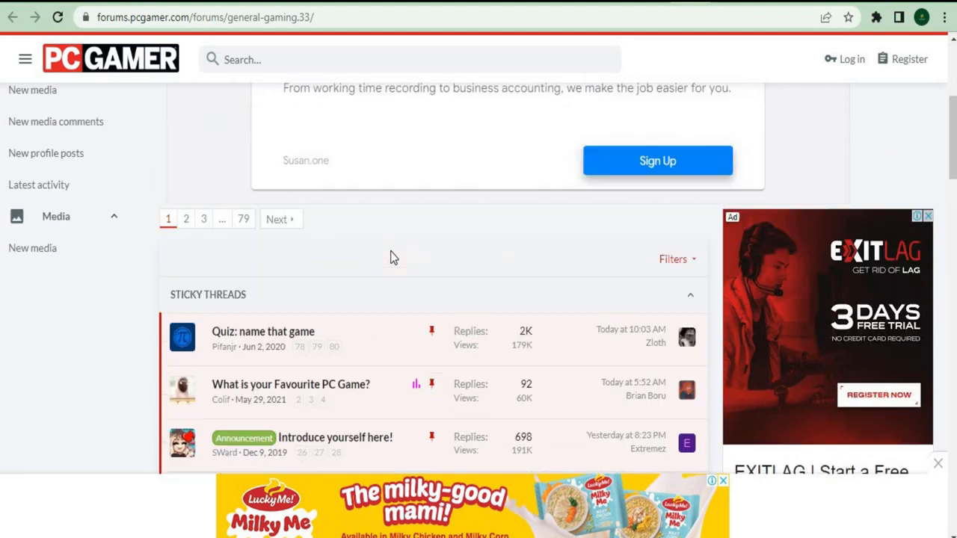
Browse the General Gaming board's thread list
{"action": "scroll", "scroll_direction": "down", "scroll_amount": 3}
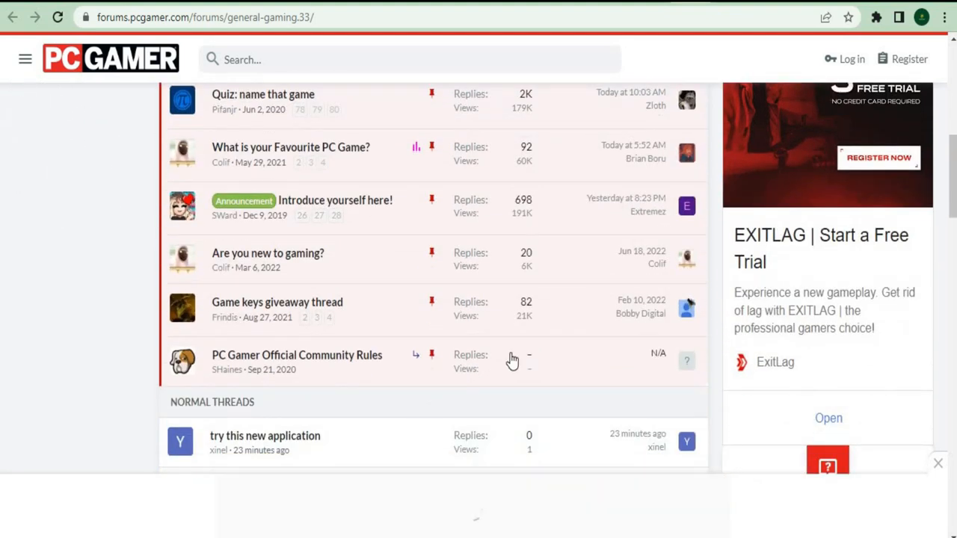
{"action": "scroll", "scroll_direction": "up", "scroll_amount": 3}
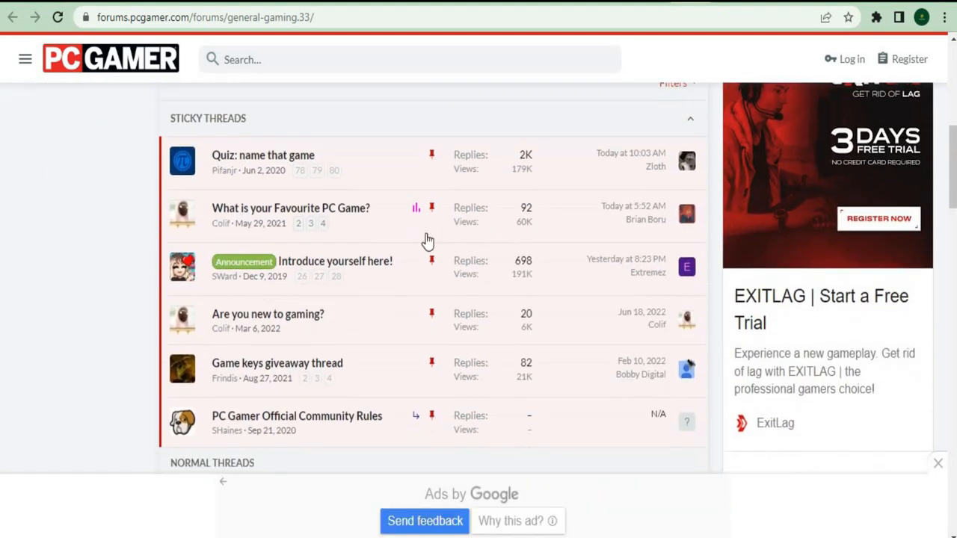
{"action": "scroll", "scroll_direction": "down", "scroll_amount": 3}
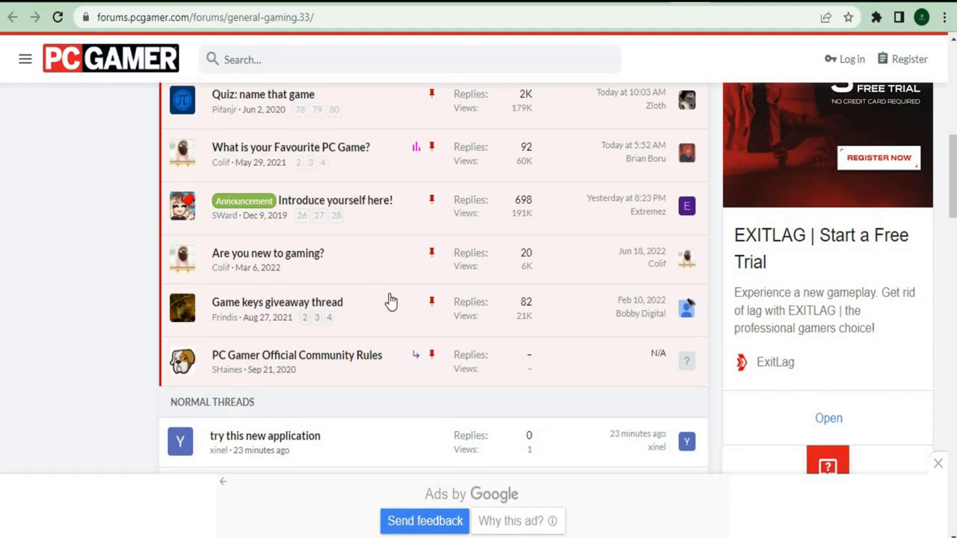
{"action": "scroll", "scroll_direction": "up", "scroll_amount": 3}
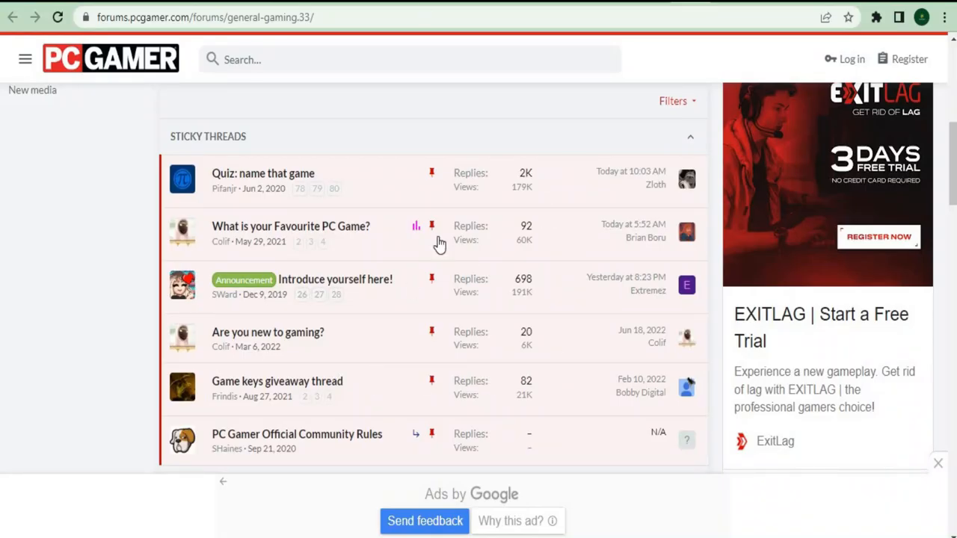
{"action": "mouse_move", "coordinate": [749, 11]}
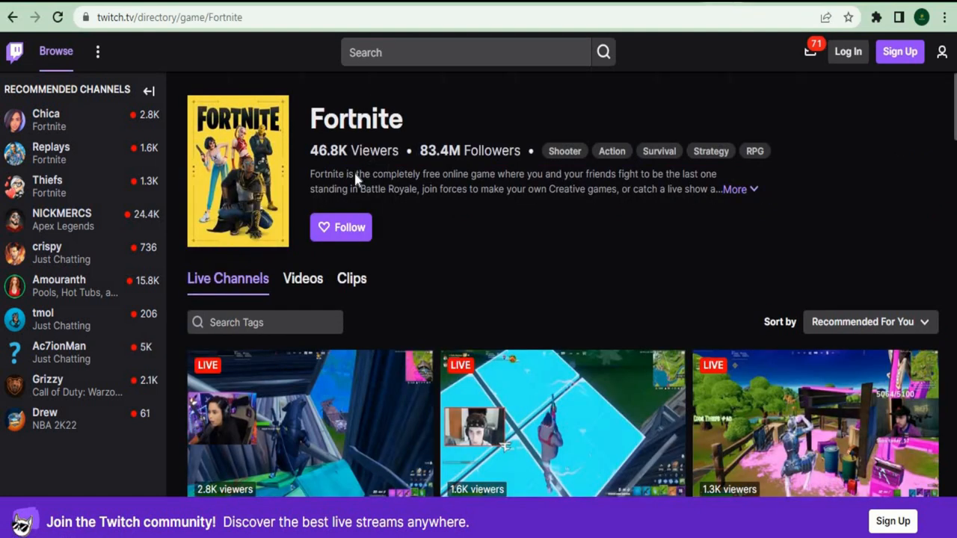
Return to the Fortnite post in Docs and scroll down to the VIDEO 1–3 oke.io links
{"action": "double_click", "coordinate": [356, 118]}
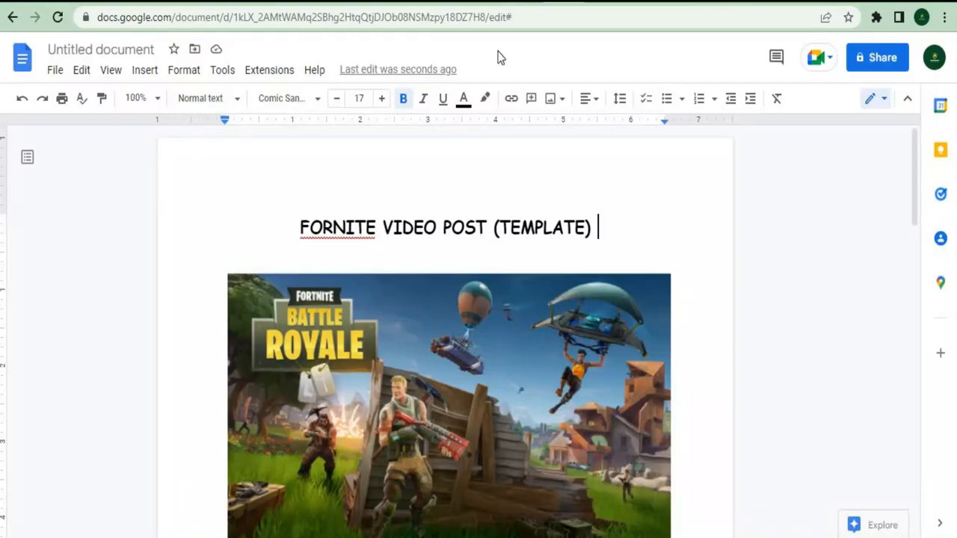
{"action": "scroll", "scroll_direction": "down", "scroll_amount": 3}
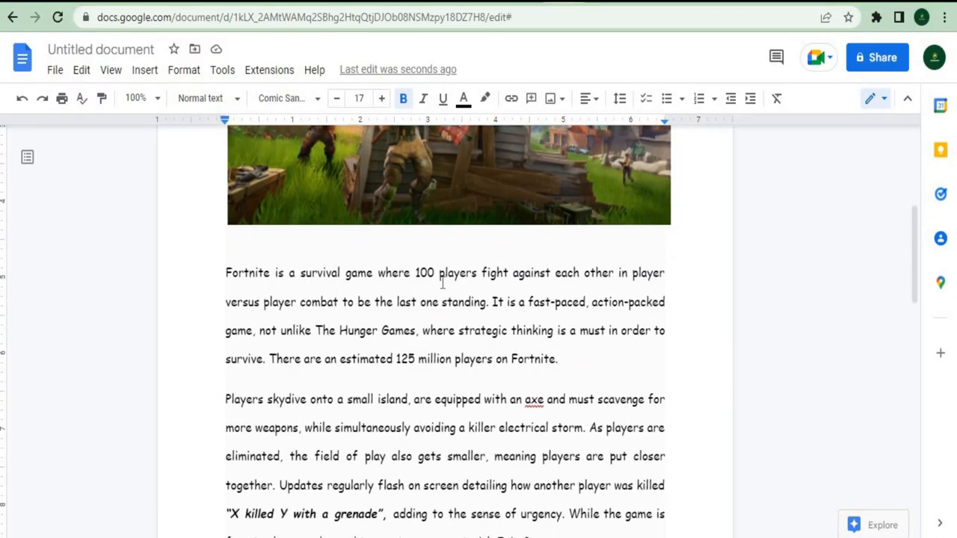
{"action": "scroll", "scroll_direction": "down", "scroll_amount": 3}
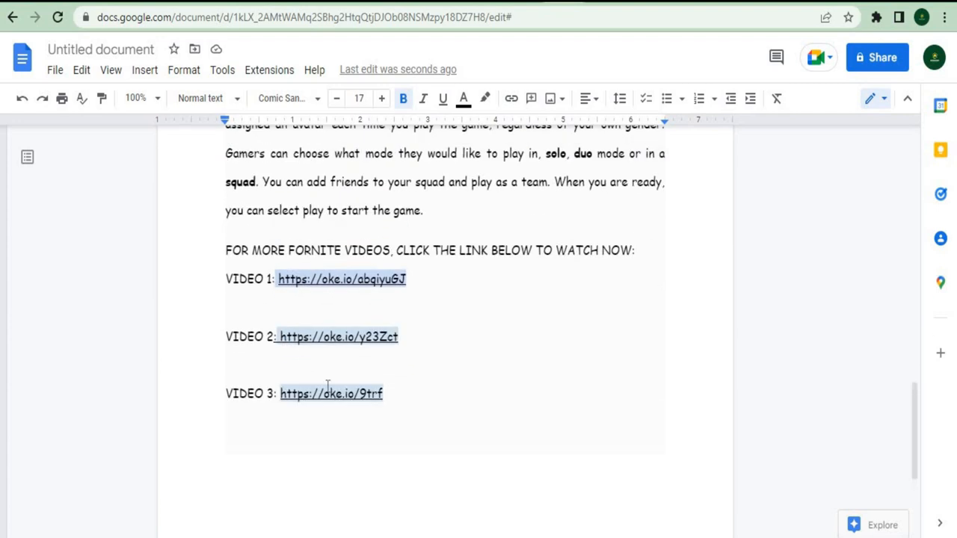
{"action": "mouse_move", "coordinate": [396, 352]}
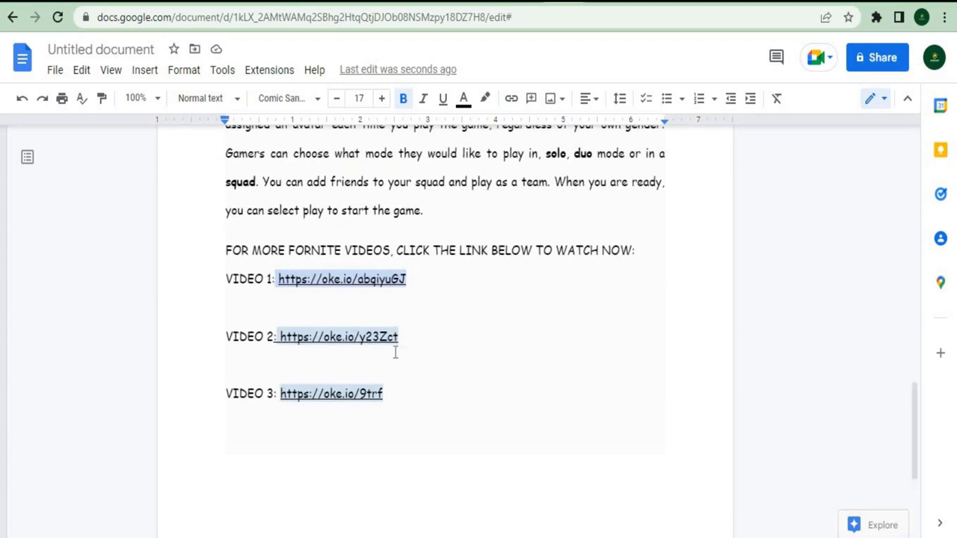